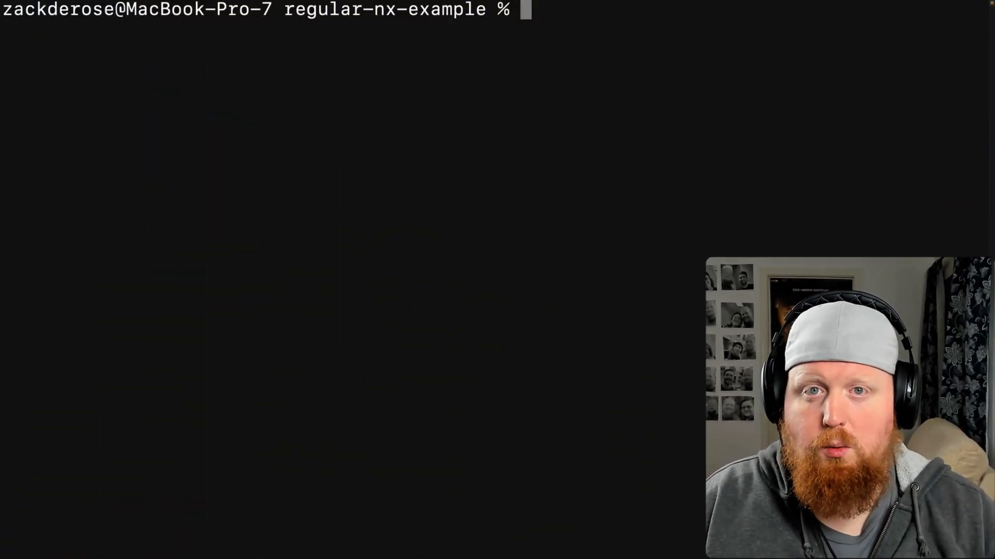
# - Create an empty Nx workspace named example with npx create-nx-workspace@latest --preset=empty
pyautogui.write('npx')
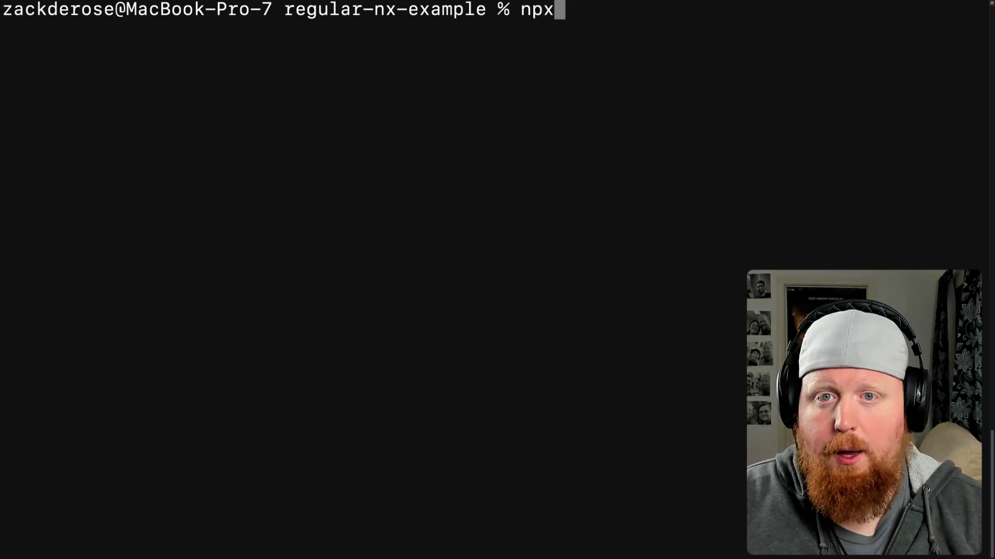
pyautogui.write('create-nx-w')
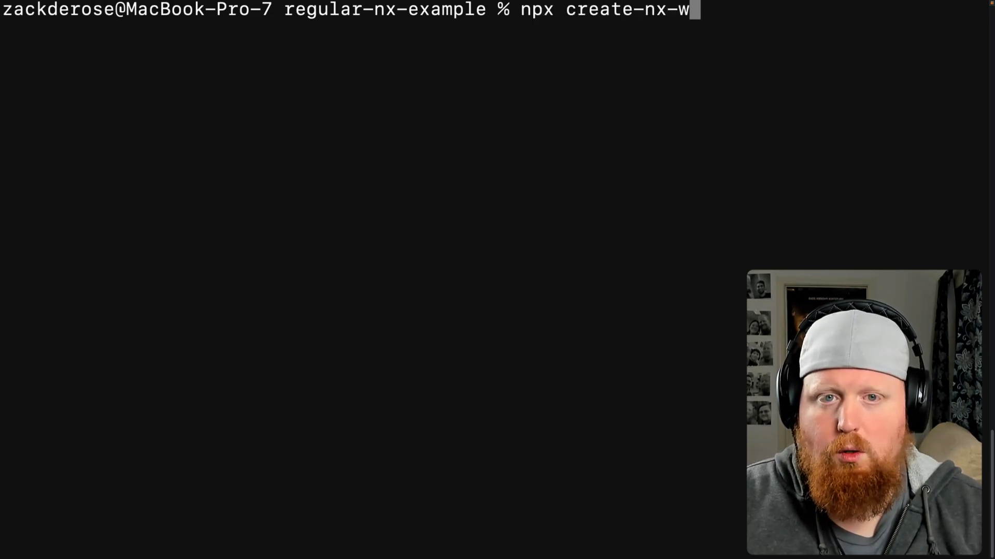
pyautogui.write('orkspace@lat')
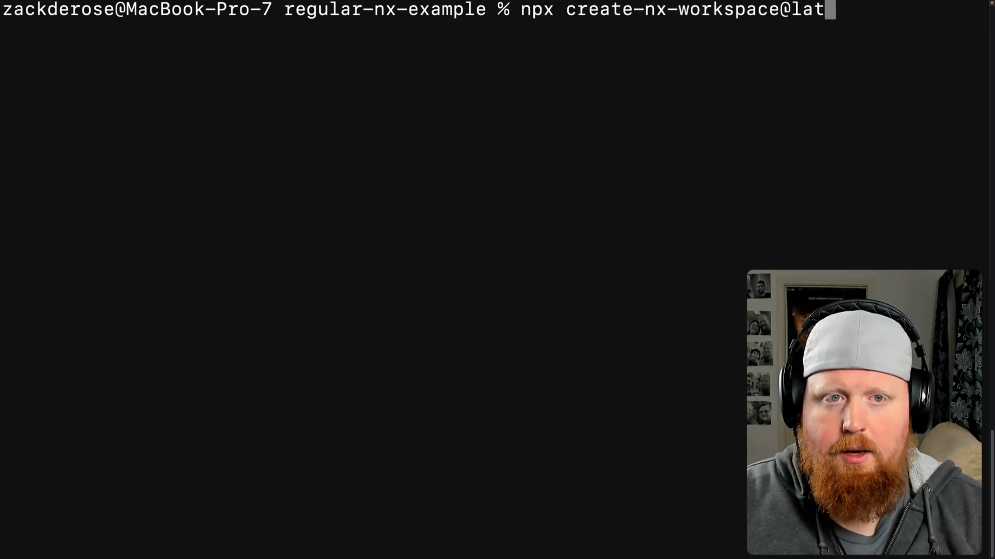
pyautogui.write('est example')
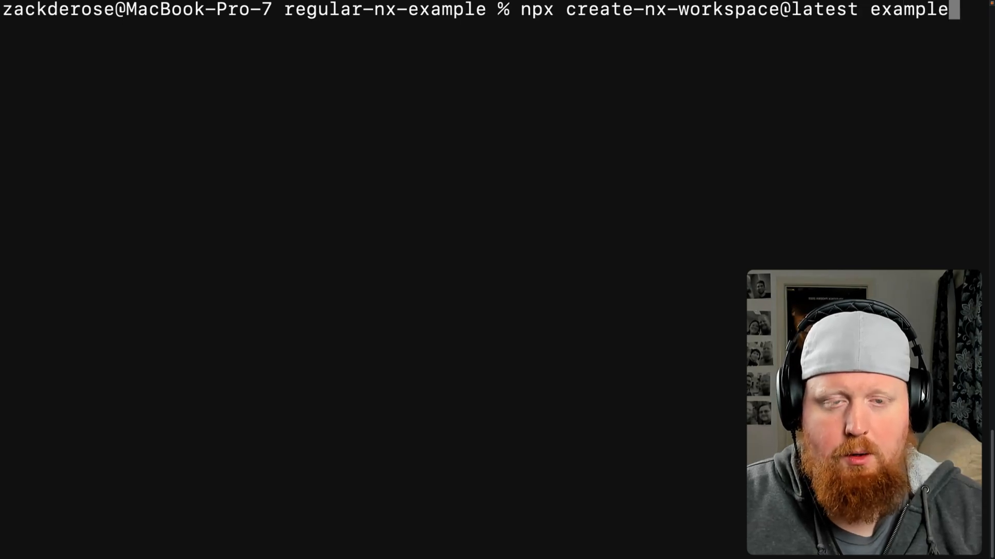
pyautogui.write('--pre')
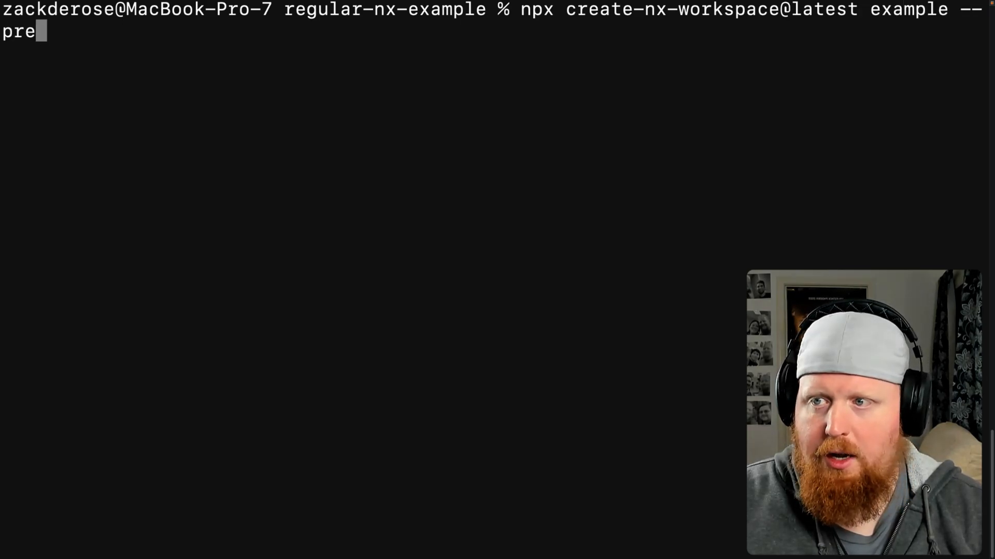
pyautogui.write('set=empt')
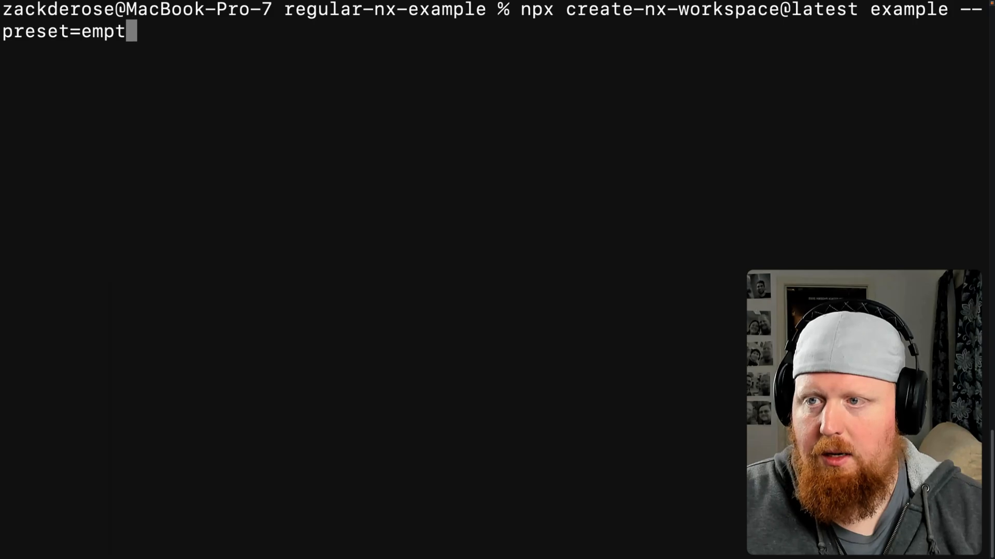
pyautogui.press('Return')
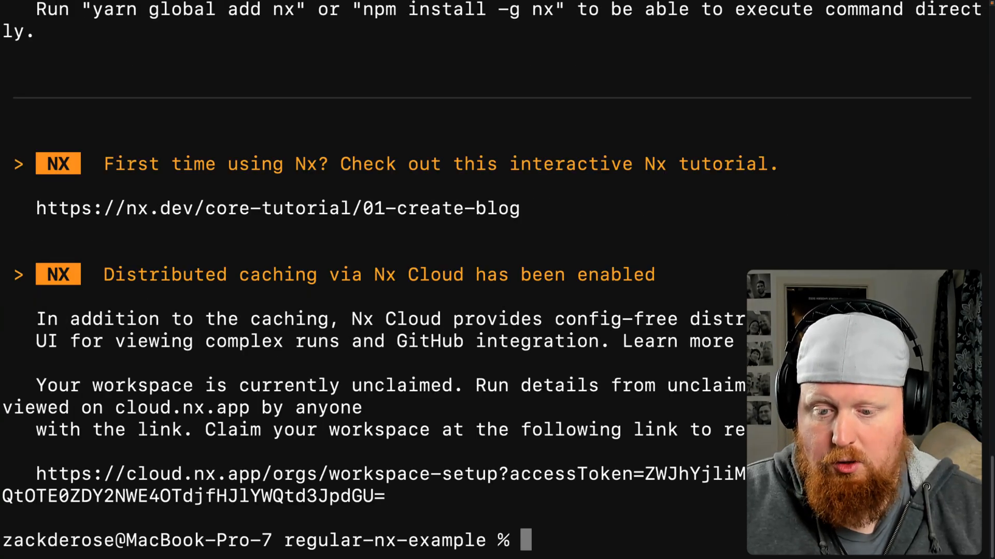
# - Change into the new example workspace folder
pyautogui.write('cd exam')
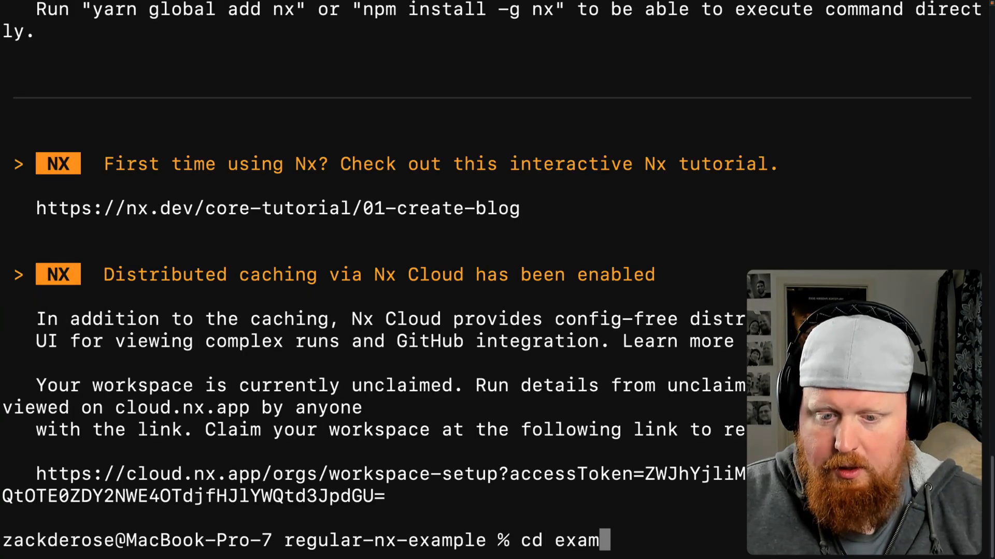
pyautogui.press('Return')
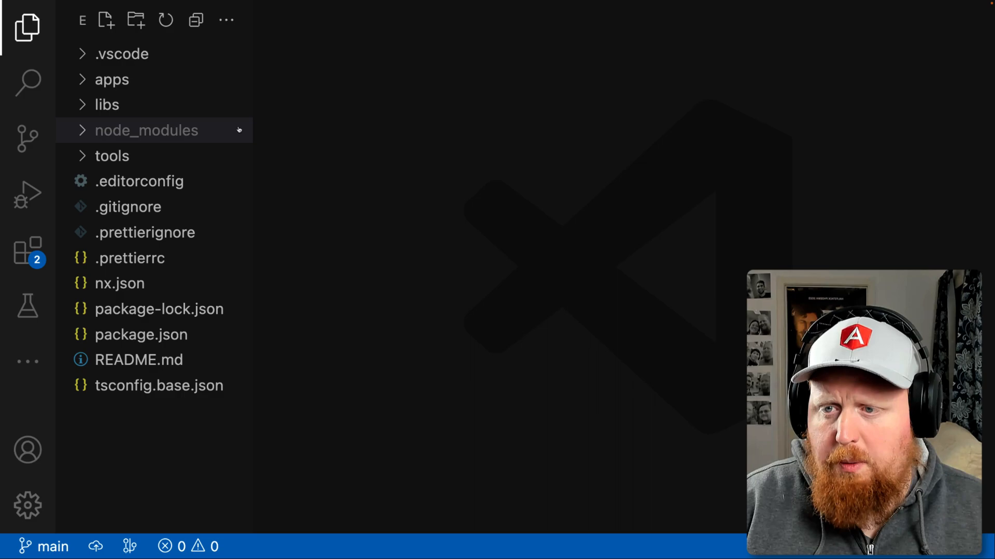
pyautogui.moveTo(146, 131)
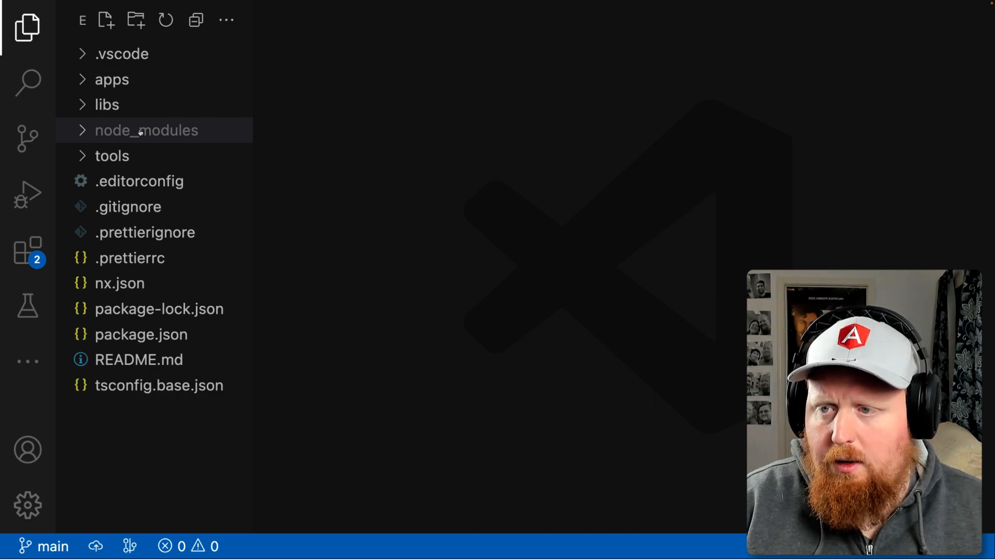
# - Expand node_modules and list the workspace's Nx plugins with npx nx list
pyautogui.click(146, 130)
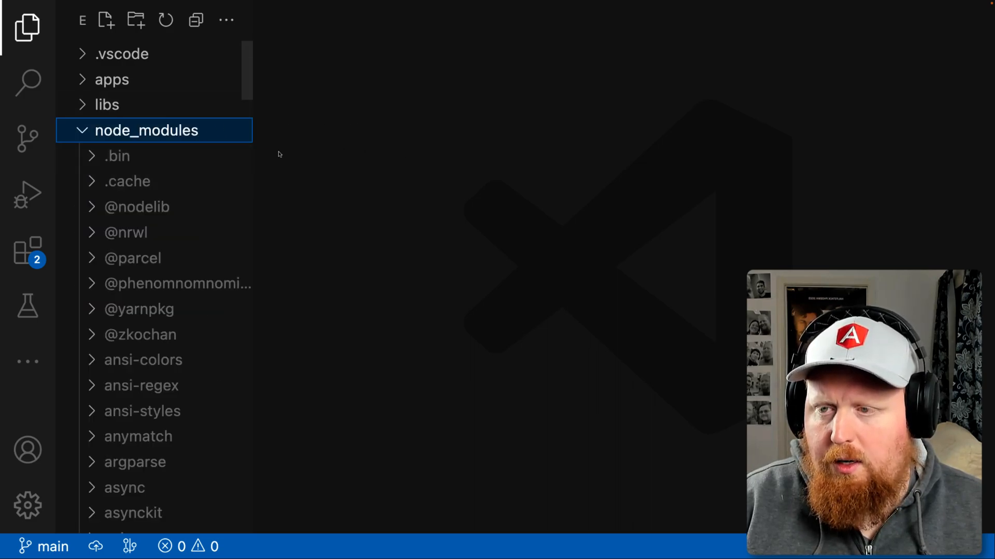
pyautogui.moveTo(549, 166)
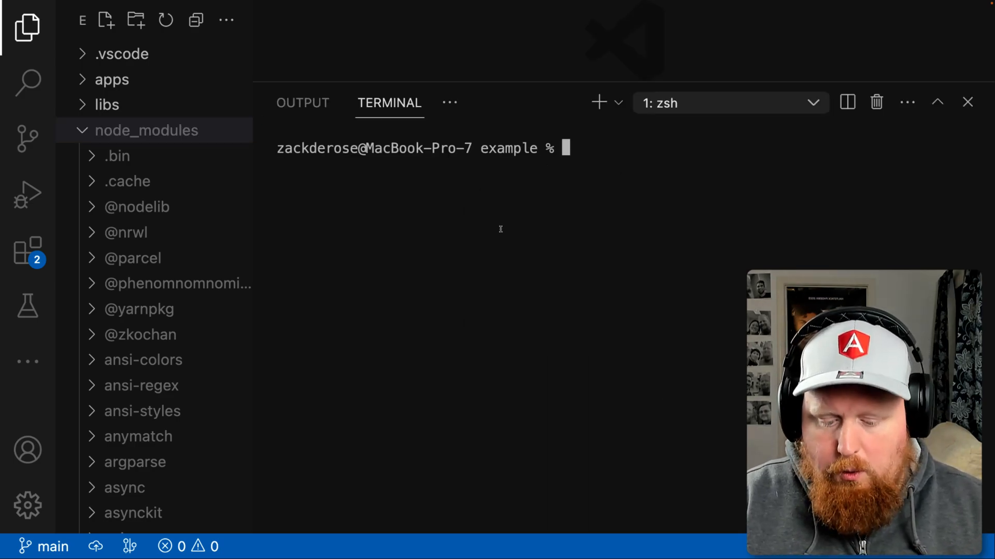
pyautogui.write('npx nx lis')
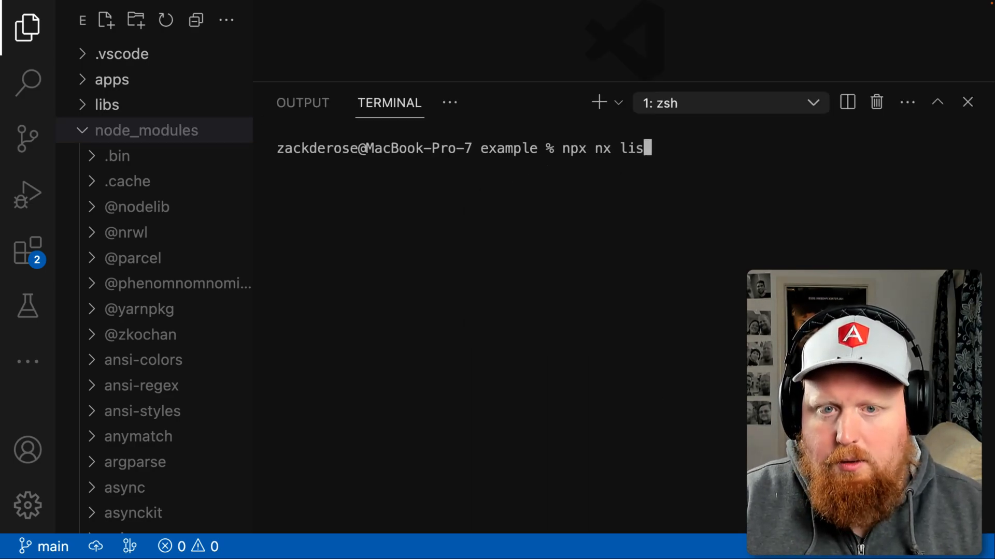
pyautogui.press('Return')
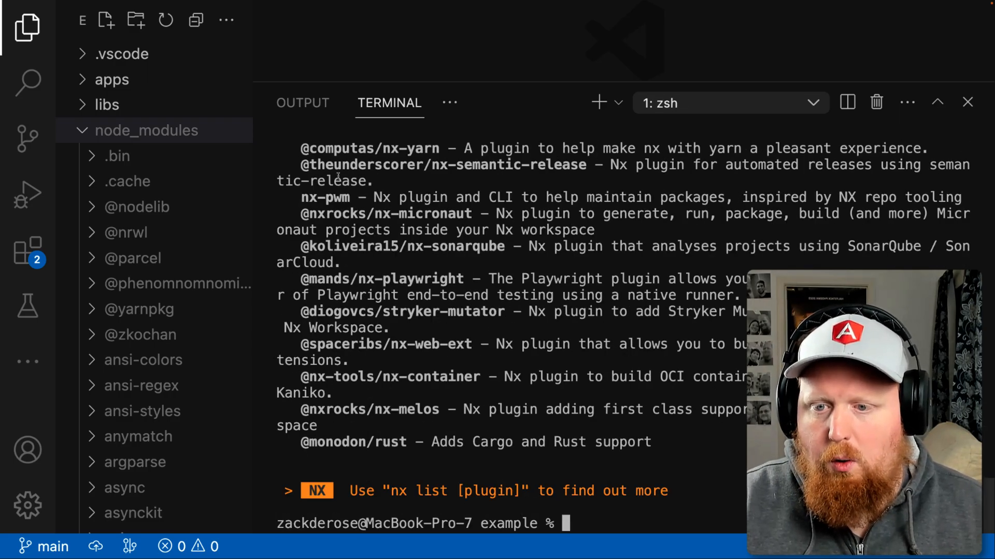
pyautogui.moveTo(742, 466)
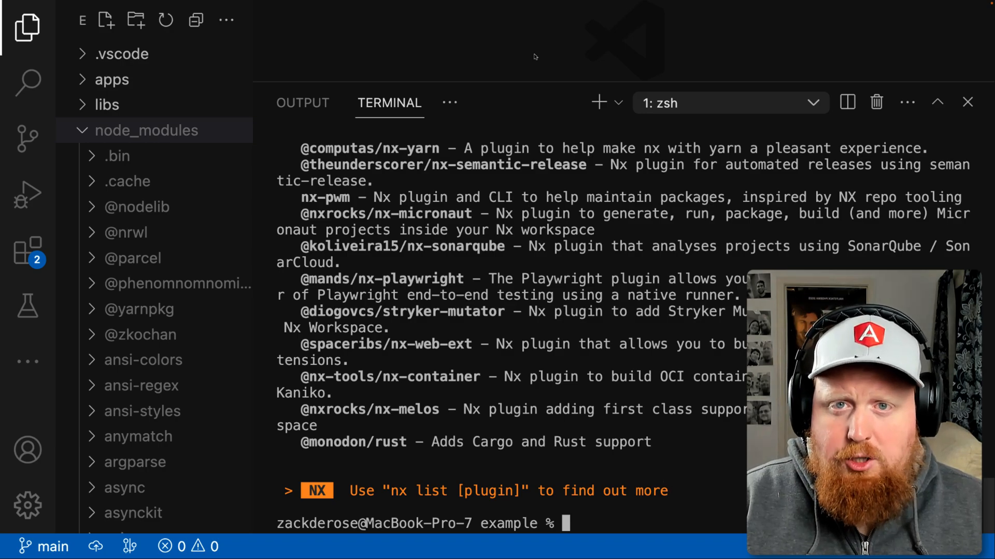
pyautogui.moveTo(520, 200)
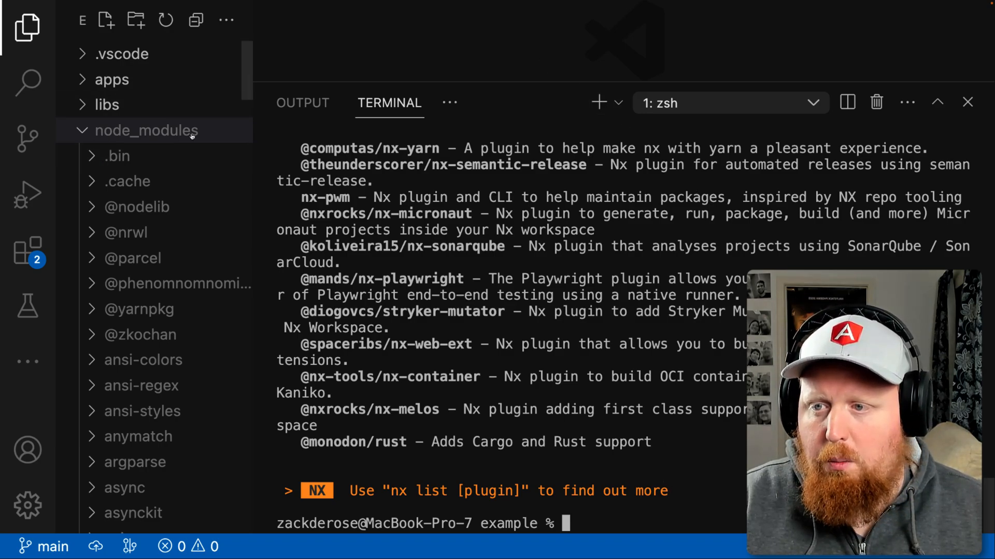
# - Add a console.log('hello') line to the nx launcher script in node_modules/.bin
pyautogui.click(117, 157)
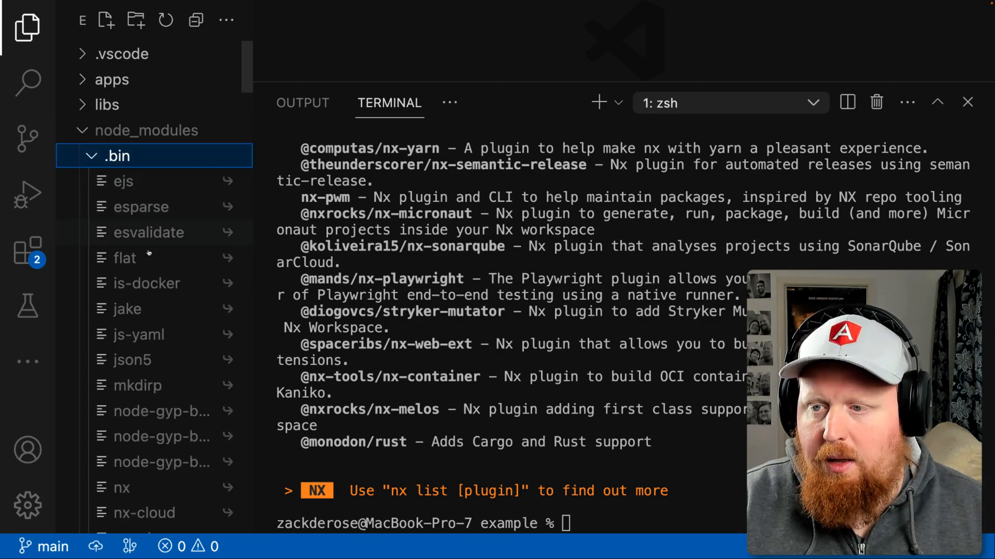
pyautogui.scroll(-3)
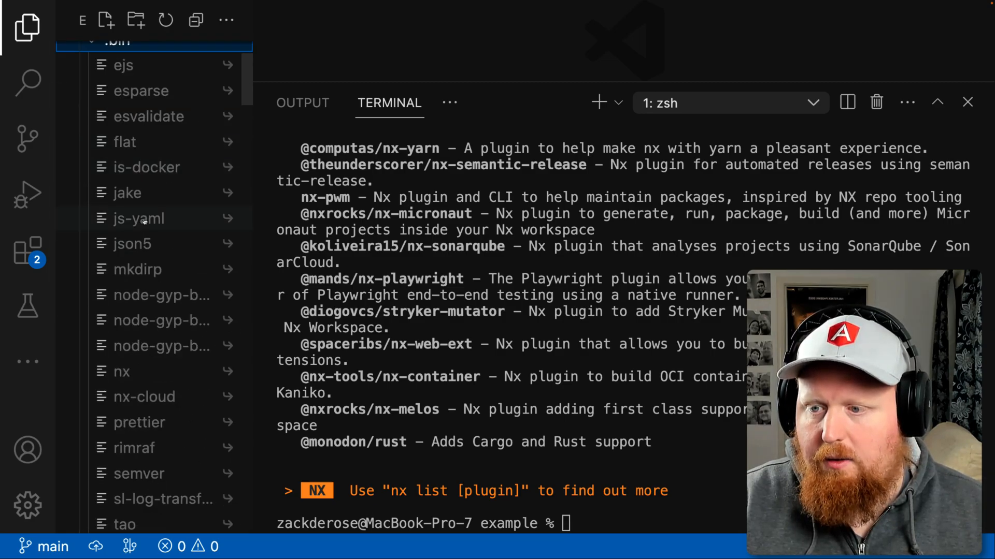
pyautogui.click(120, 371)
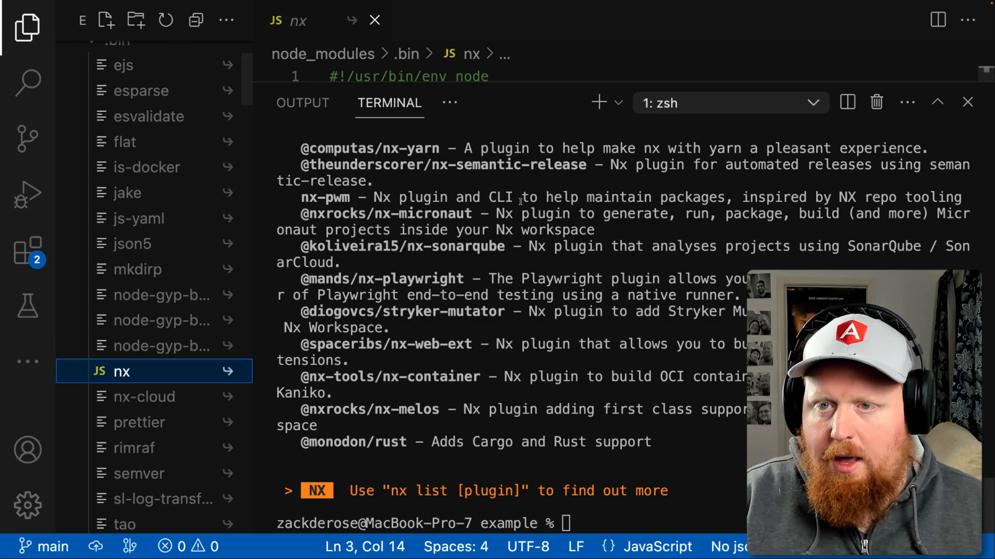
pyautogui.click(967, 101)
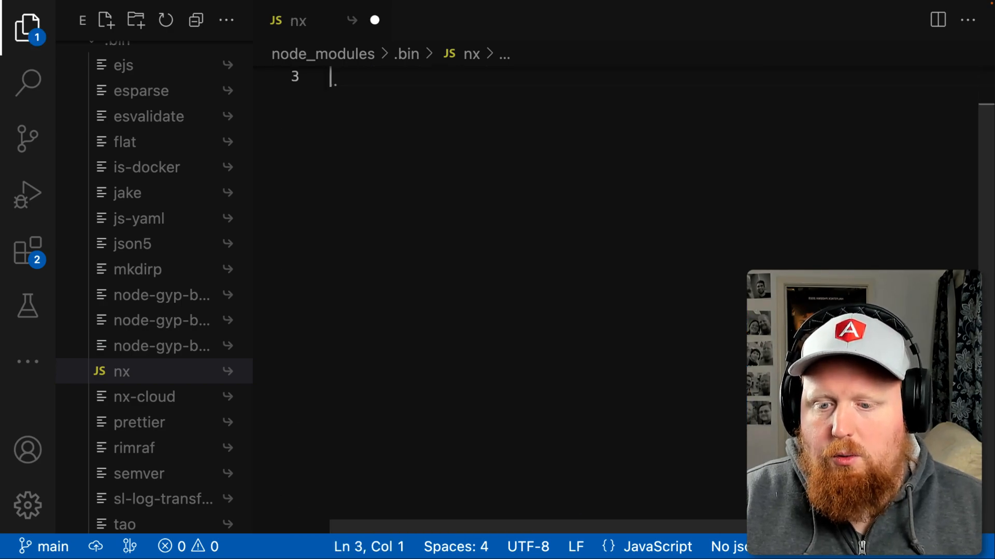
pyautogui.write('conso')
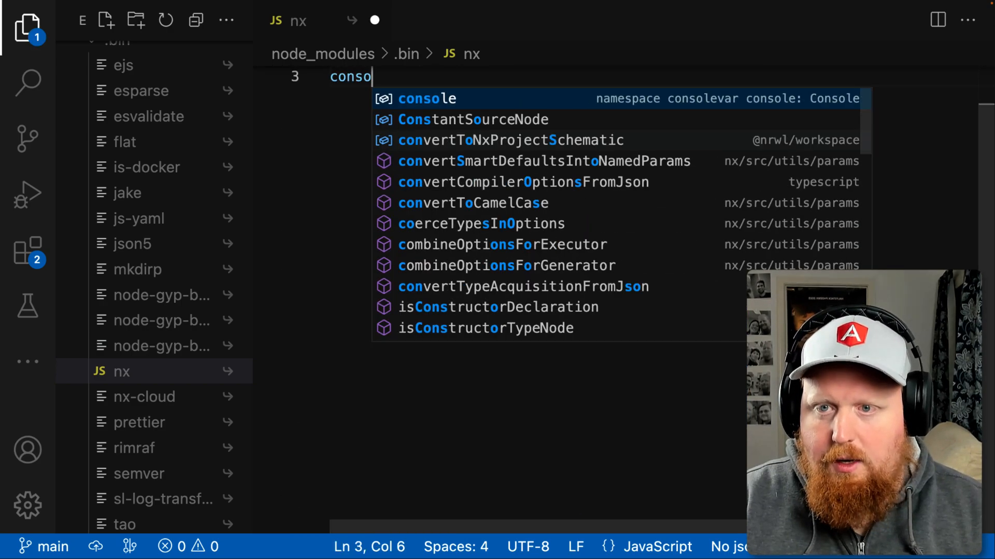
pyautogui.write(".log('h'")
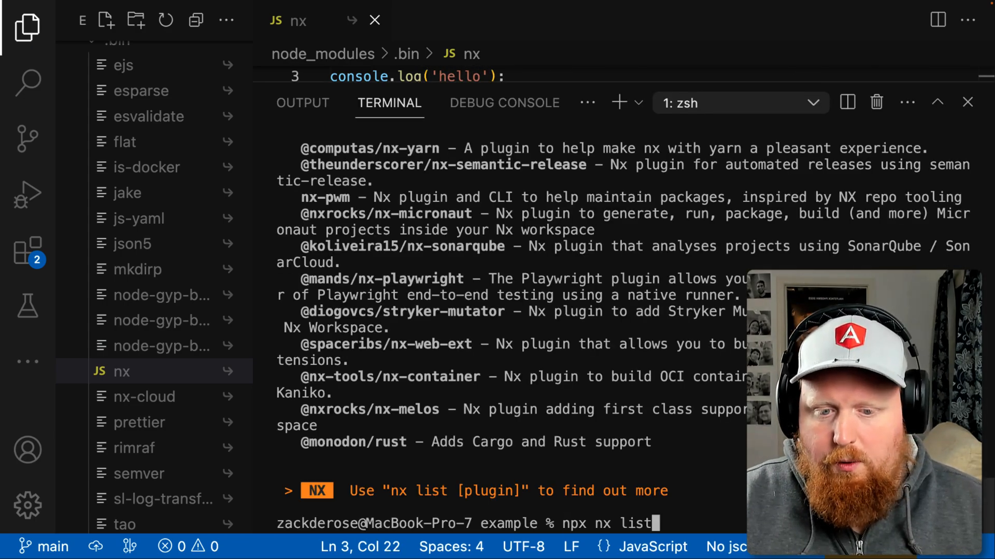
# - Run npx nx list to confirm the edited launcher prints hello, then return to the script
pyautogui.press('Return')
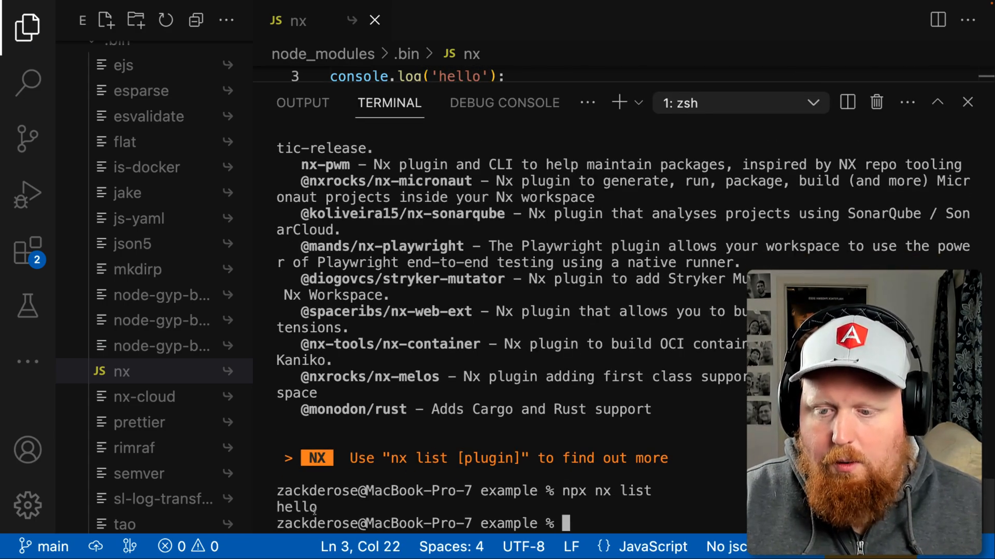
pyautogui.click(967, 102)
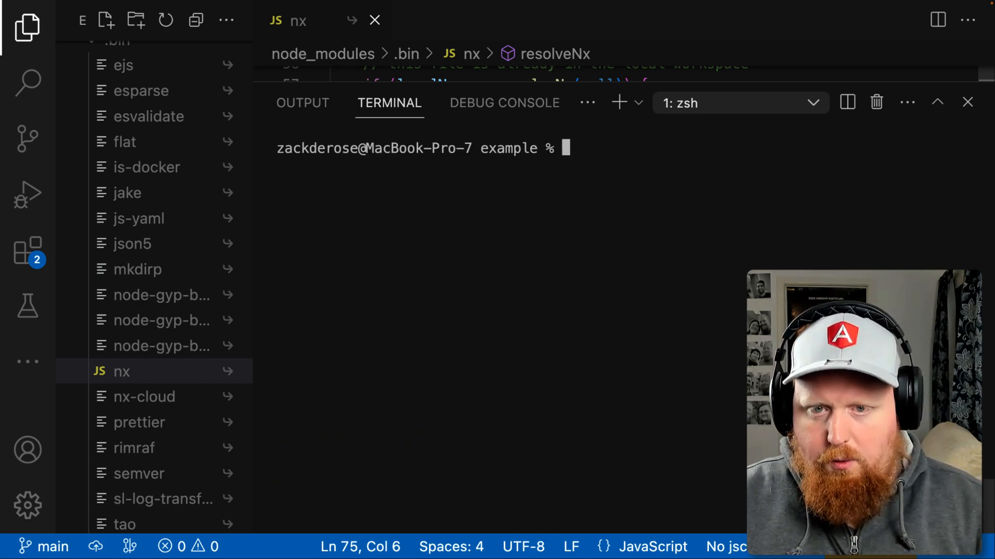
pyautogui.write('yarn add -')
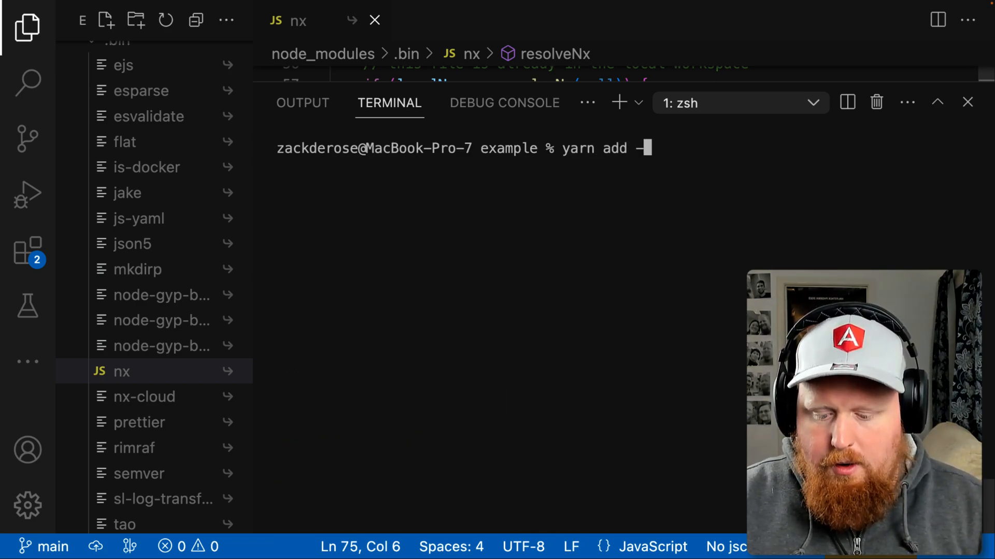
pyautogui.write('D @')
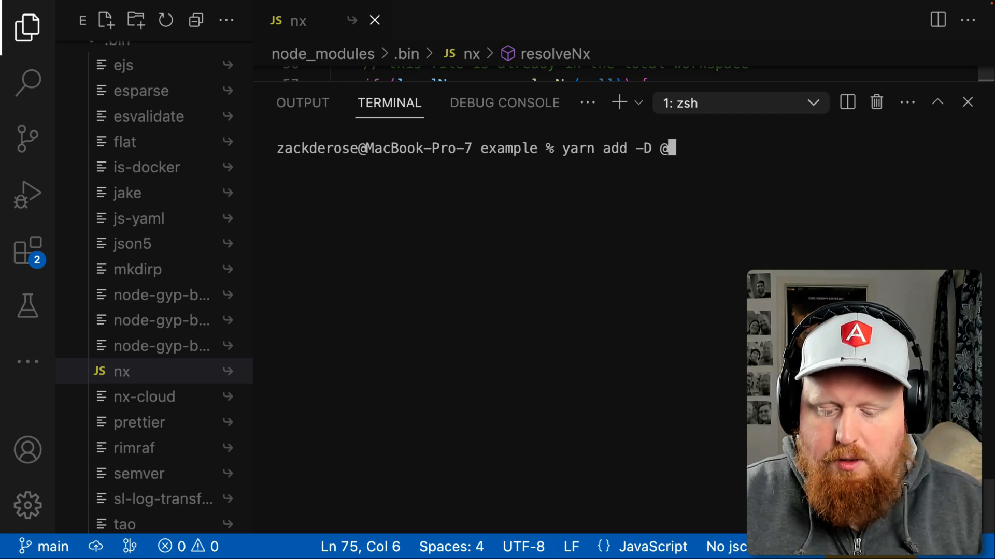
pyautogui.press('Return')
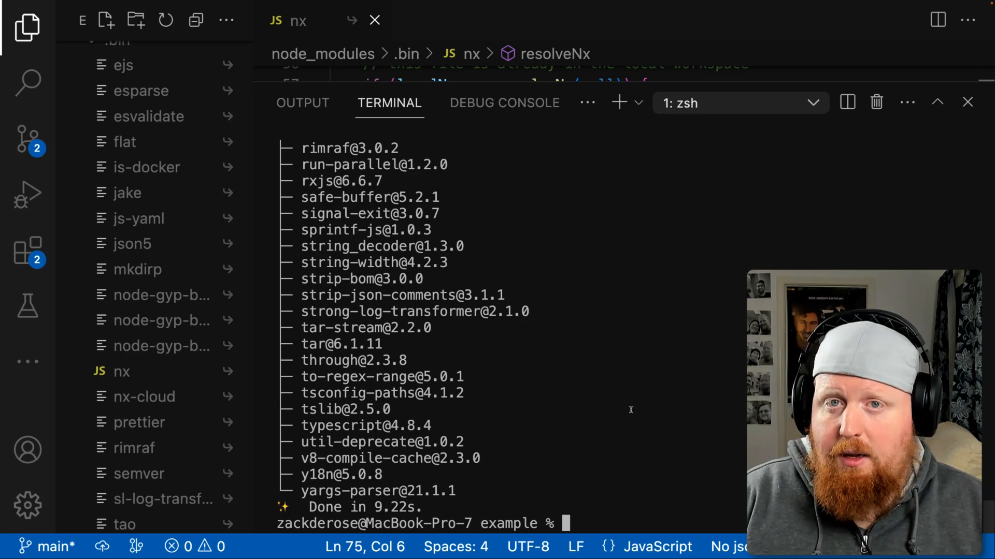
pyautogui.click(27, 140)
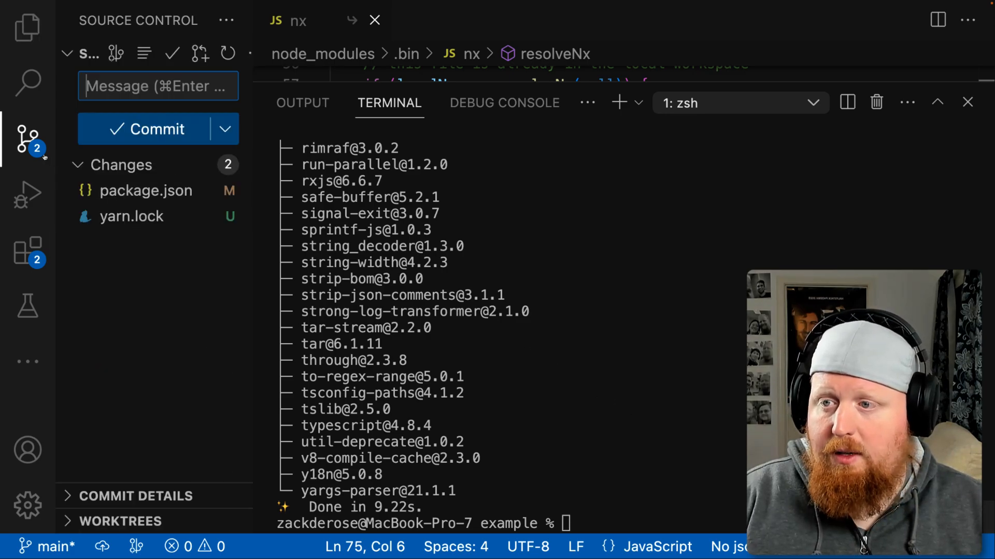
pyautogui.moveTo(146, 191)
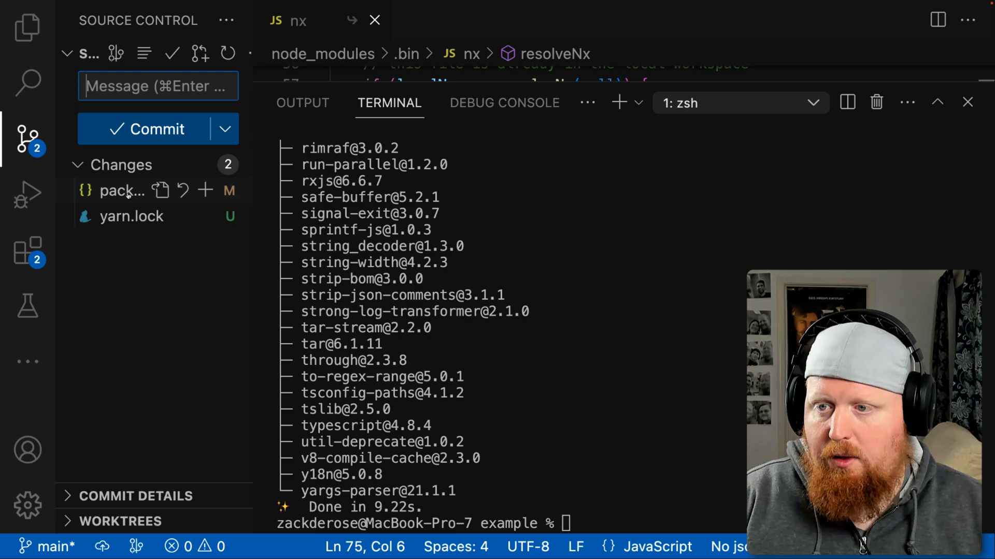
pyautogui.click(120, 190)
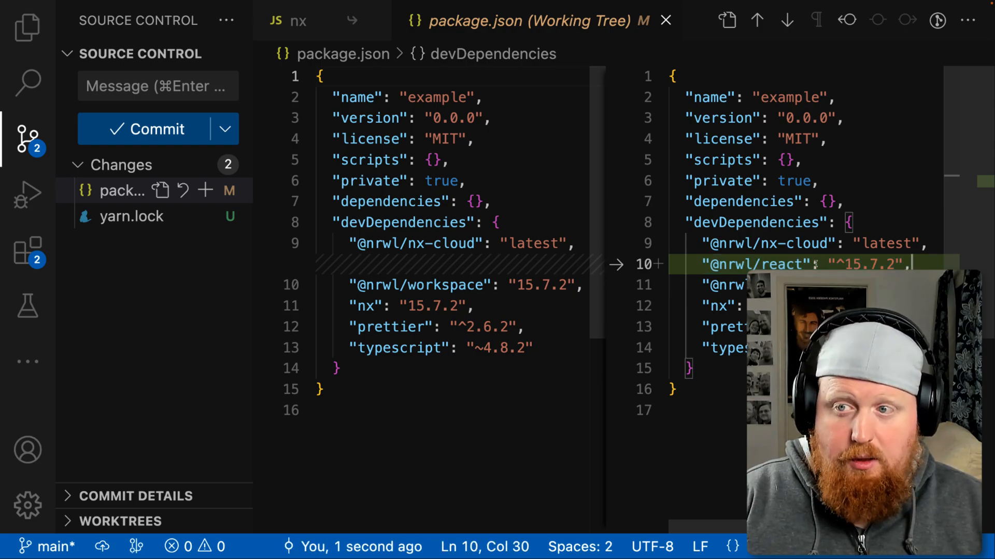
pyautogui.click(27, 27)
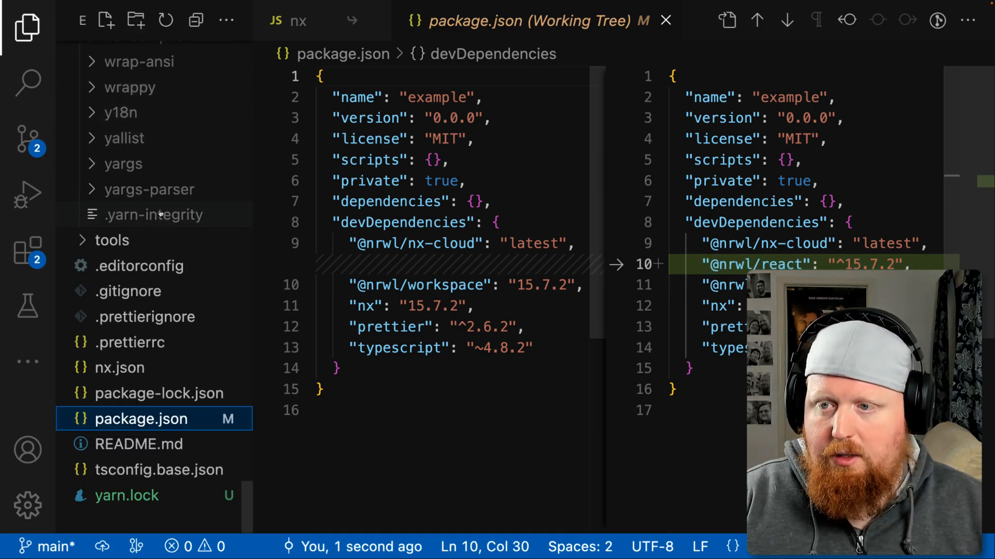
pyautogui.scroll(3)
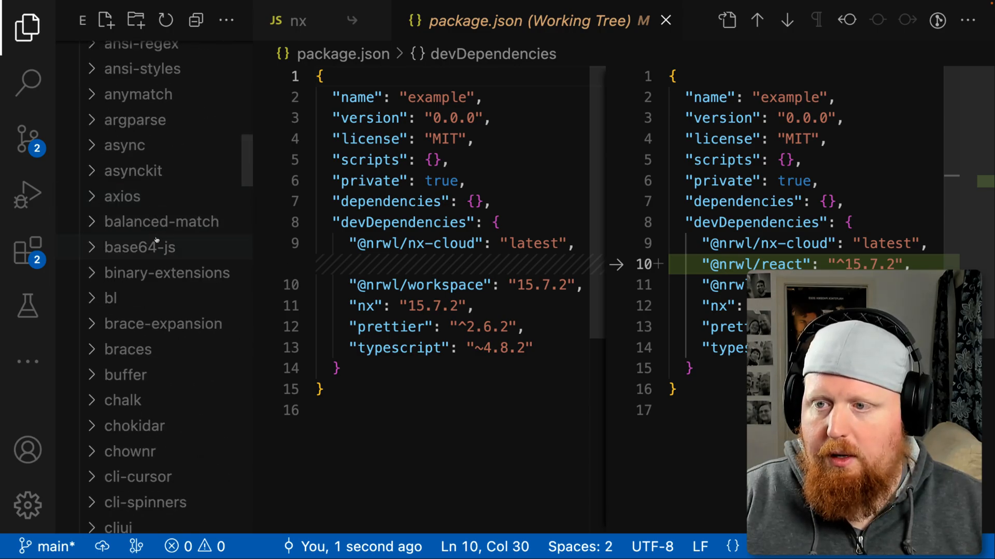
pyautogui.scroll(-3)
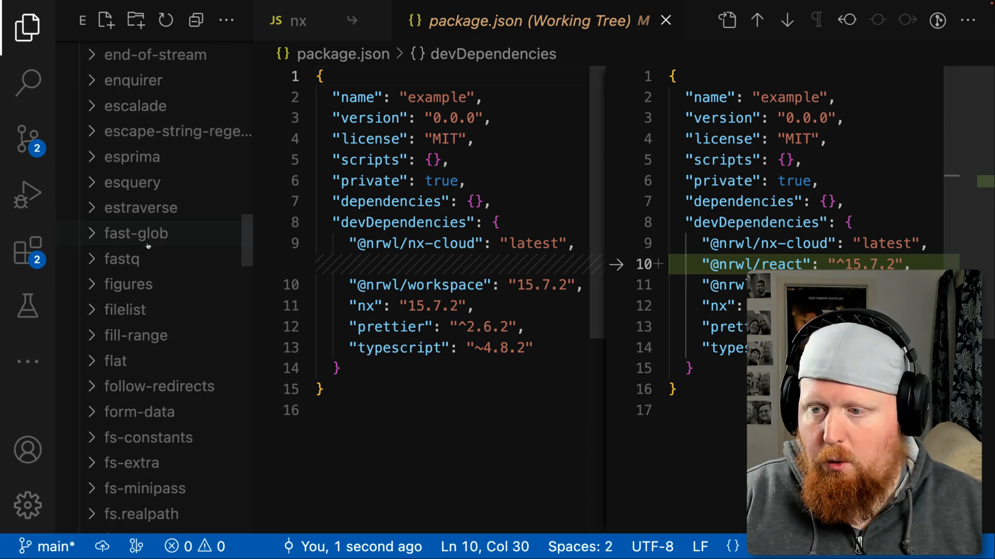
pyautogui.scroll(3)
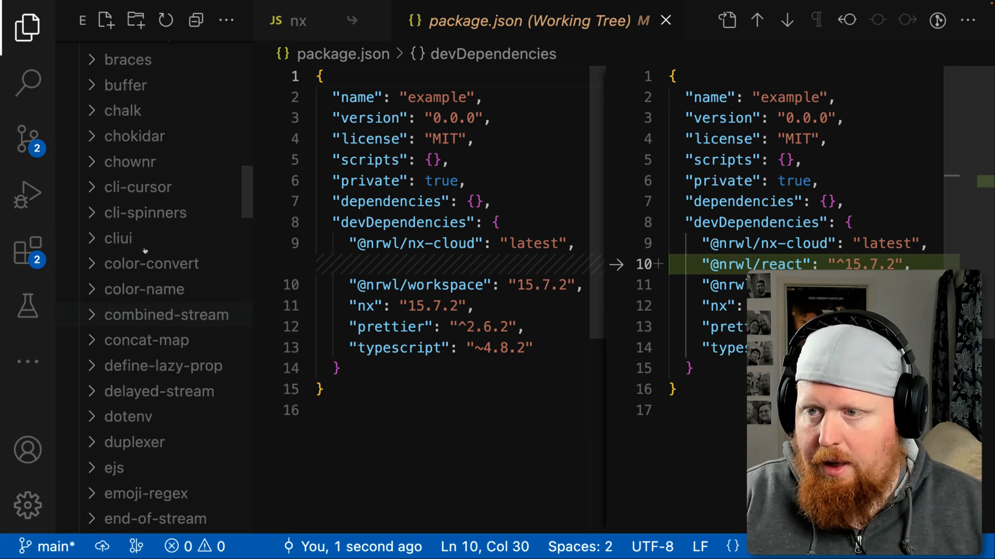
pyautogui.scroll(3)
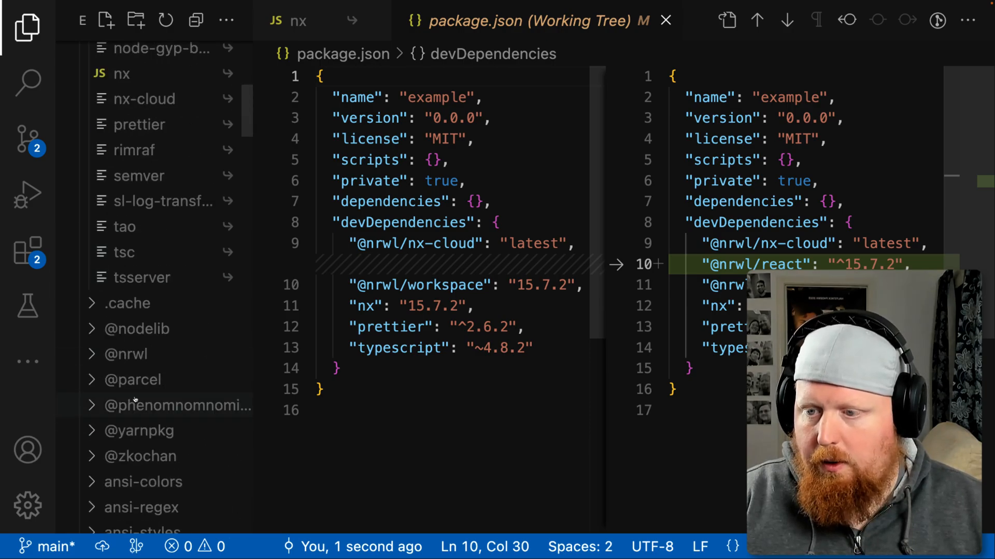
pyautogui.click(126, 354)
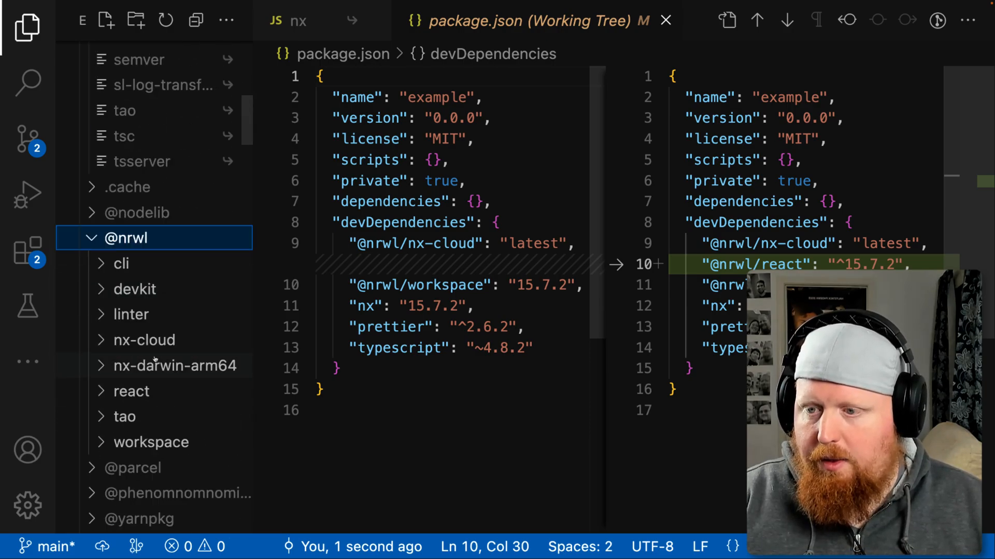
pyautogui.click(131, 391)
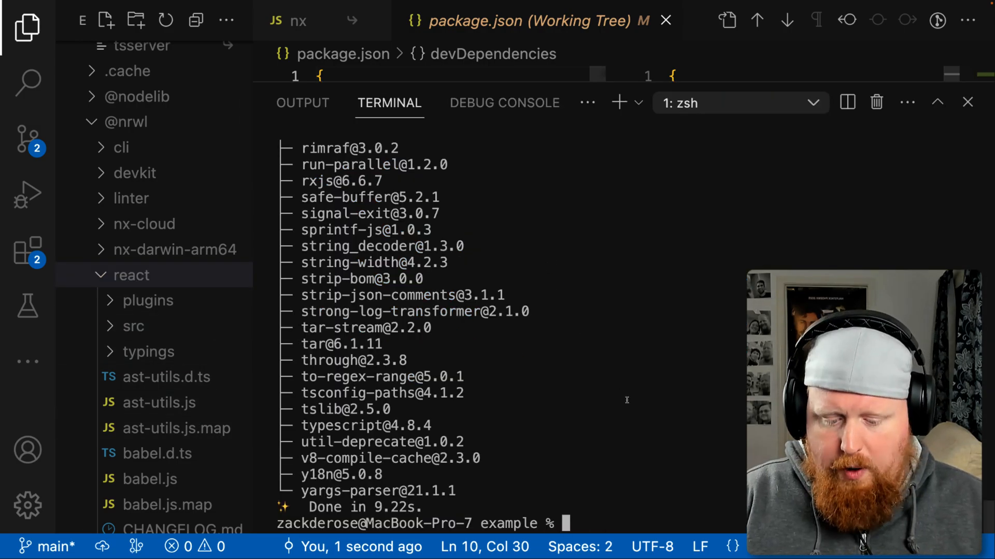
pyautogui.write('np')
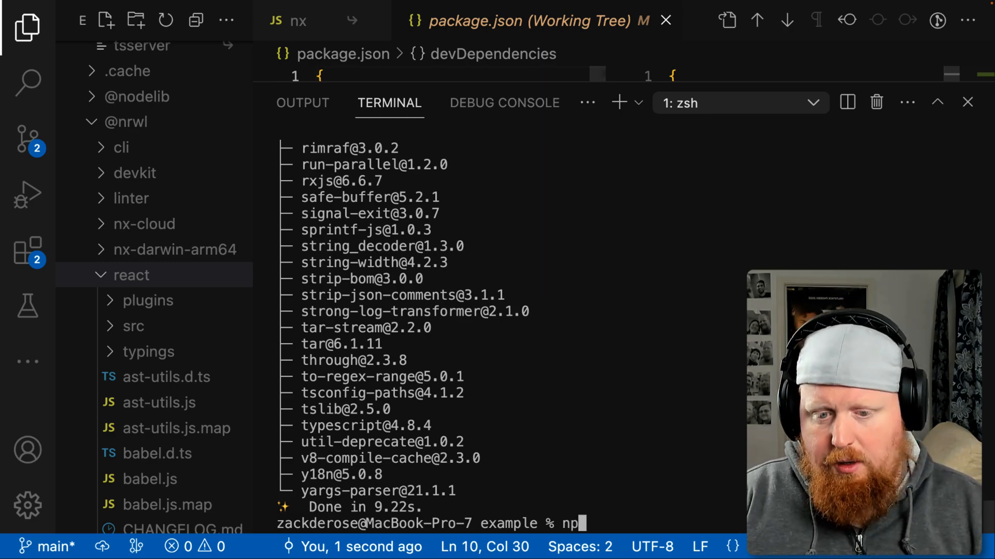
pyautogui.write('x nx g')
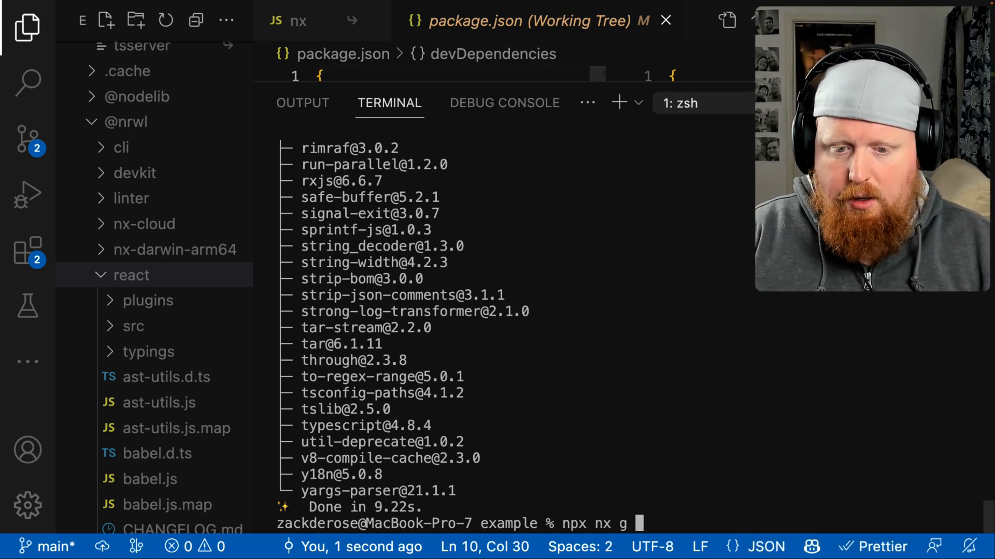
pyautogui.write('@nrwl/re')
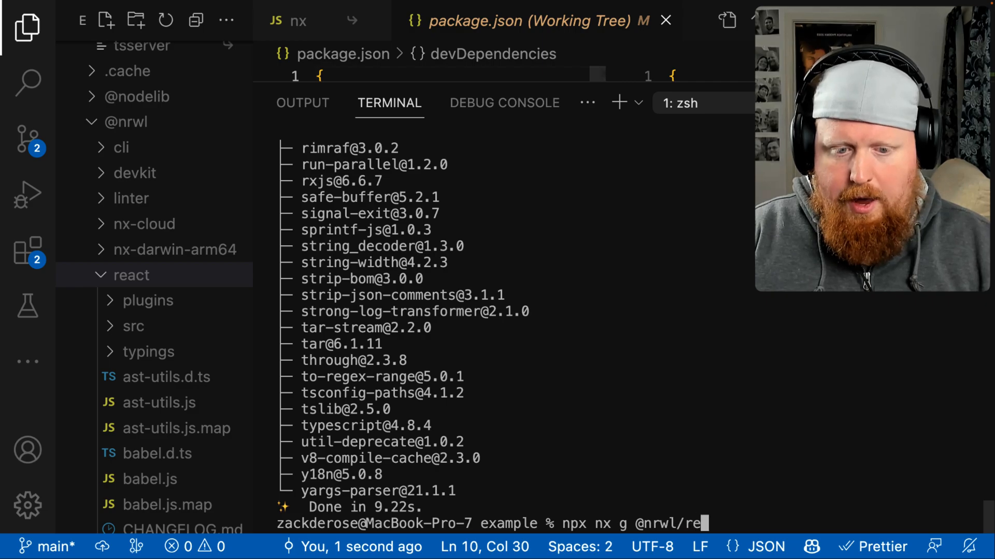
pyautogui.press('Return')
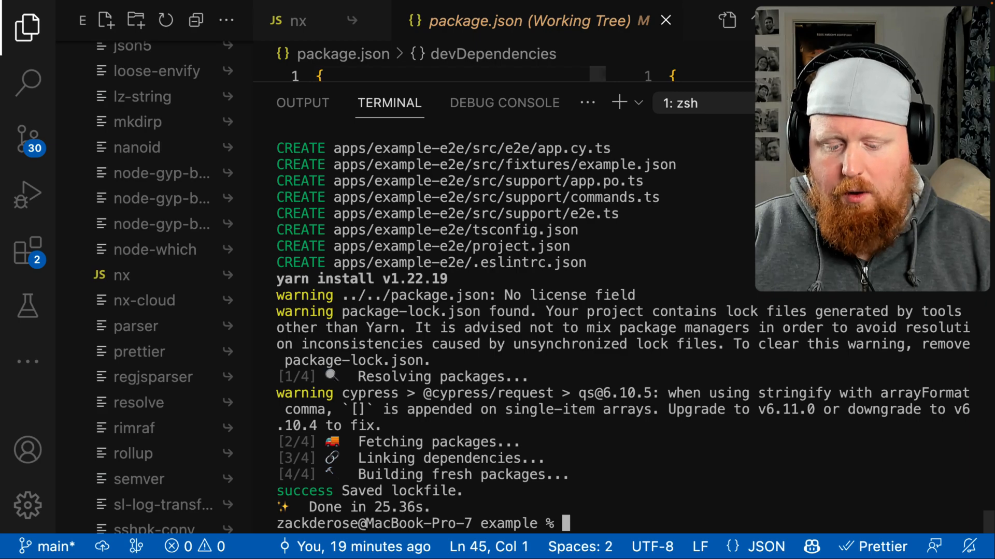
# - Build the example project twice with npx nx build example, the second run served from cache
pyautogui.write('npx nx bui')
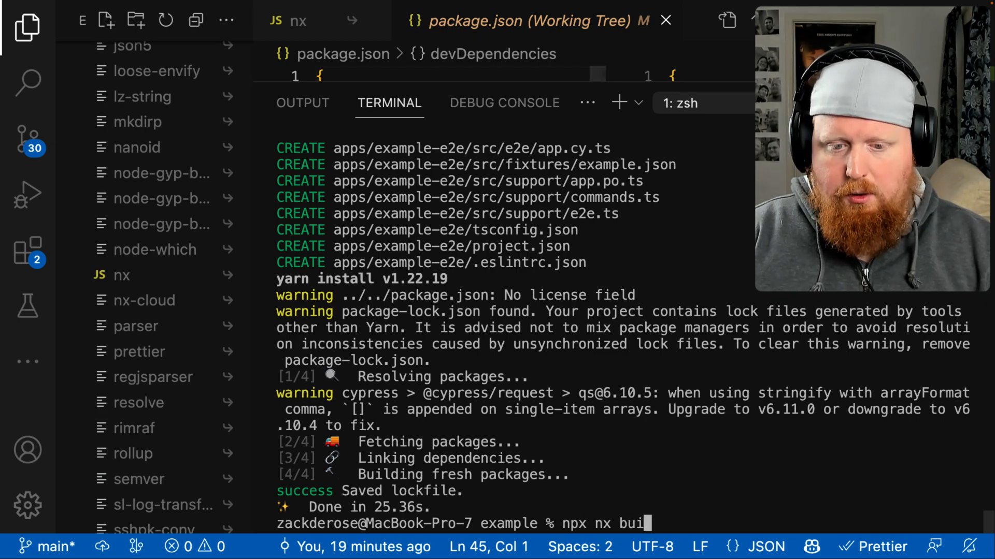
pyautogui.press('Return')
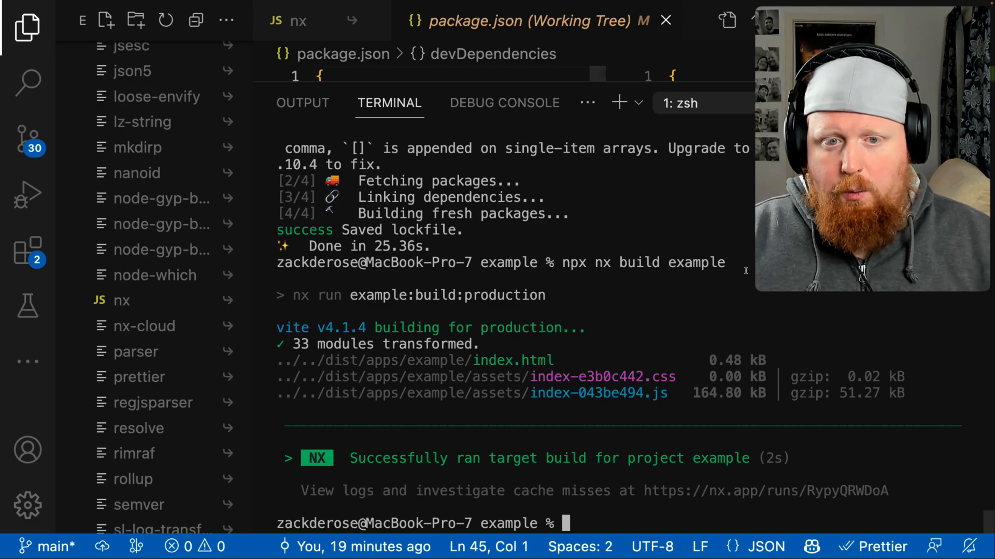
pyautogui.press('Return')
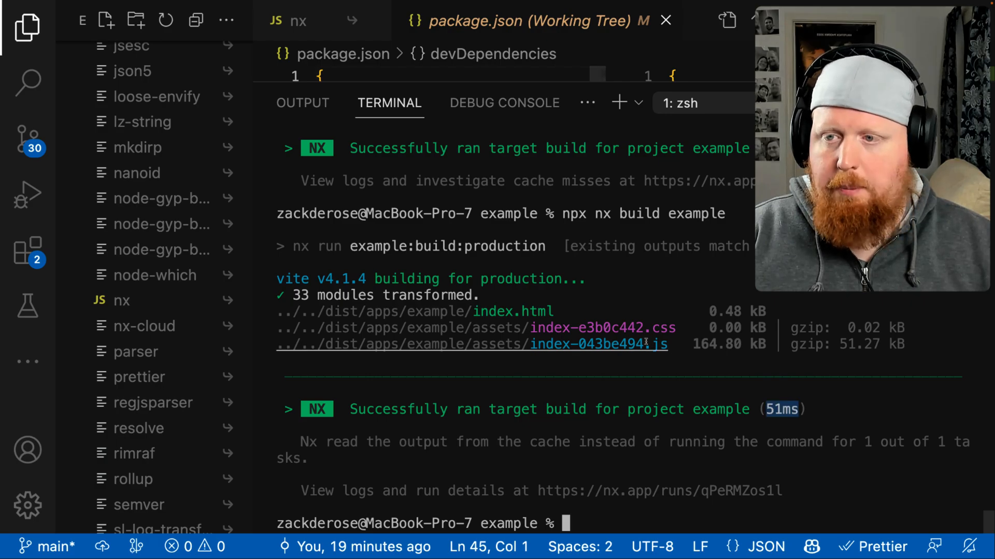
pyautogui.scroll(-3)
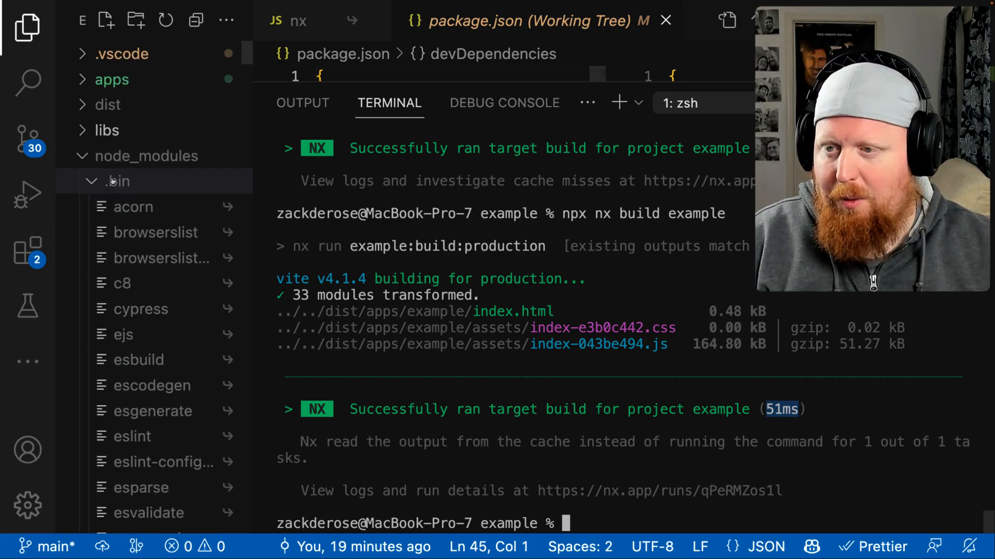
# - Expand node_modules/.cache/nx to show cached outputs, terminalOutputs, nxdeps.json and run.json
pyautogui.click(117, 180)
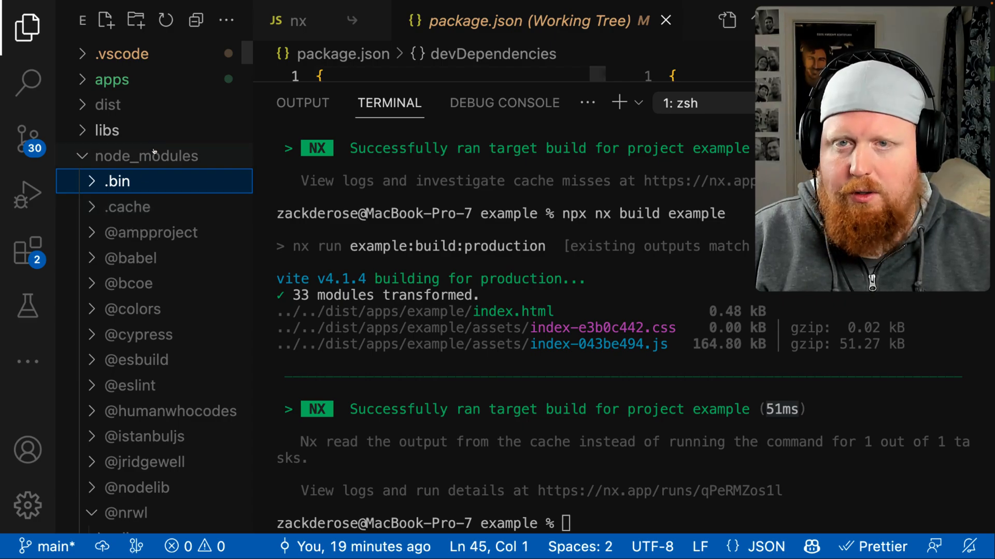
pyautogui.moveTo(162, 209)
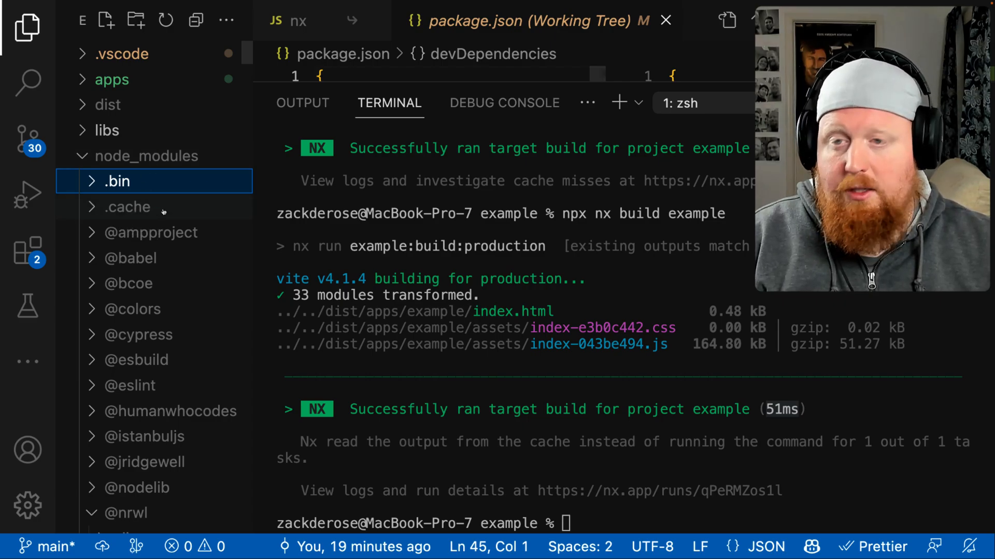
pyautogui.click(126, 207)
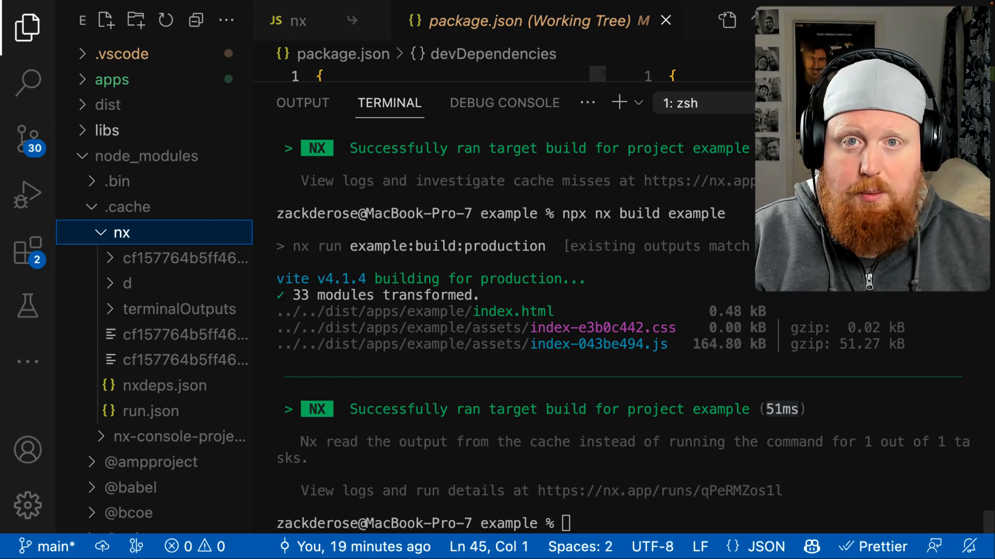
pyautogui.moveTo(186, 233)
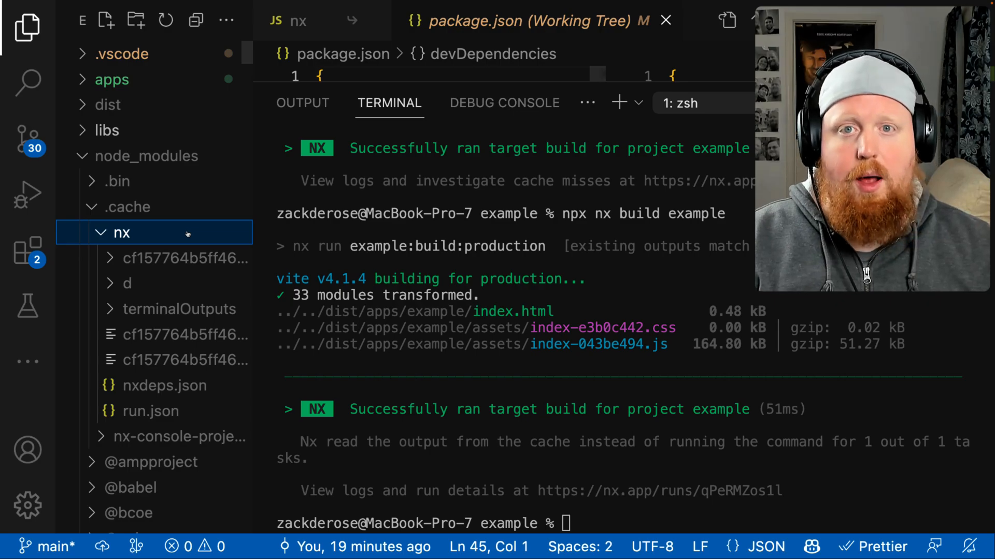
# - Reopen the nx launcher script from node_modules/.bin
pyautogui.click(117, 180)
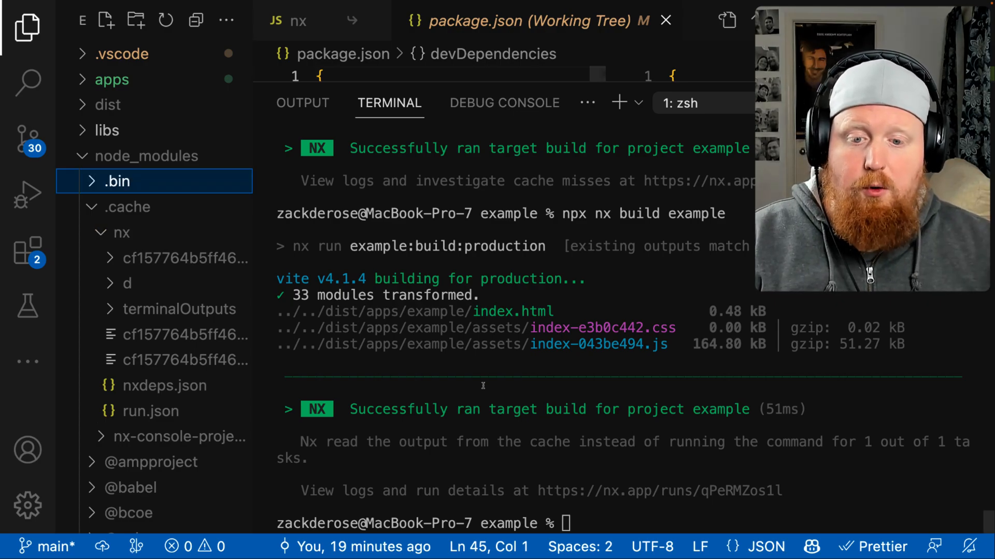
pyautogui.moveTo(505, 387)
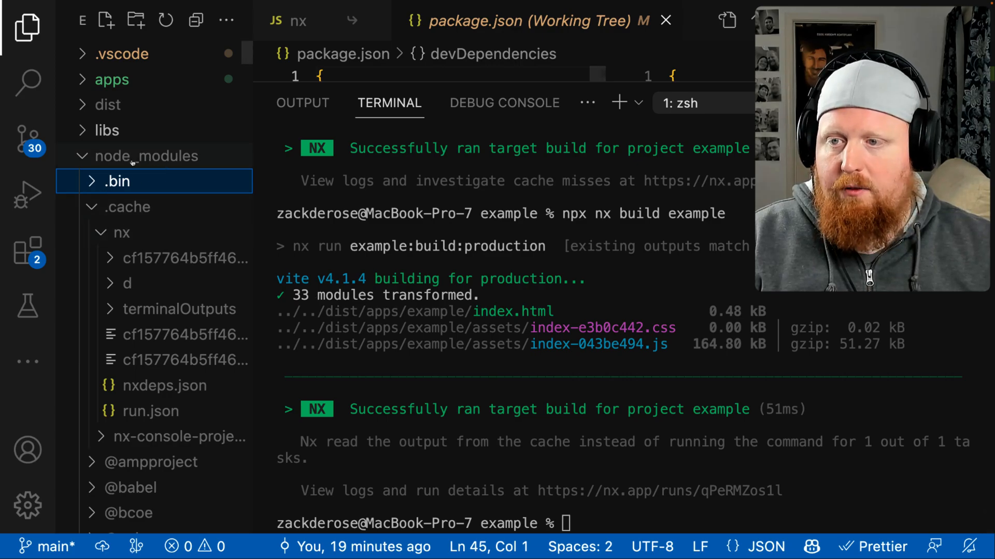
pyautogui.scroll(-3)
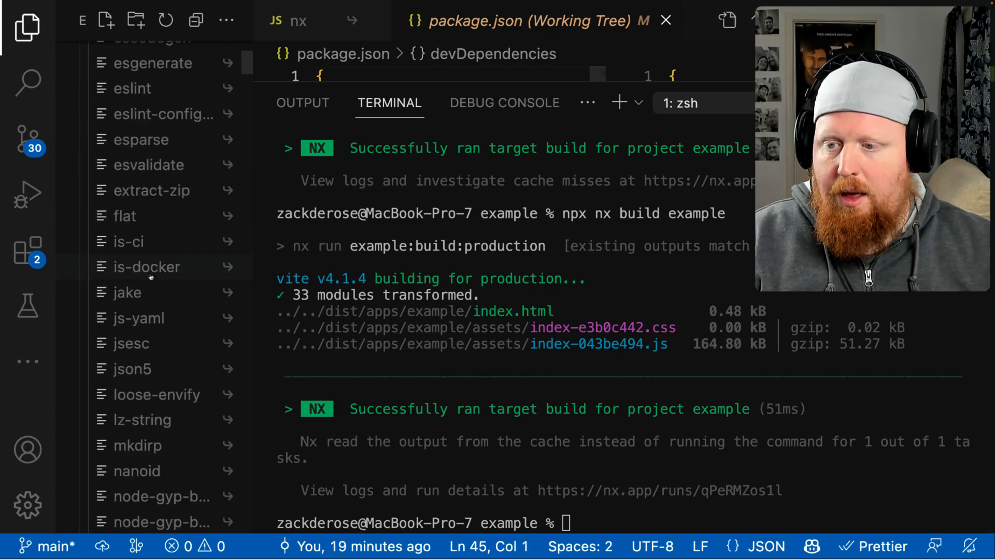
pyautogui.click(119, 425)
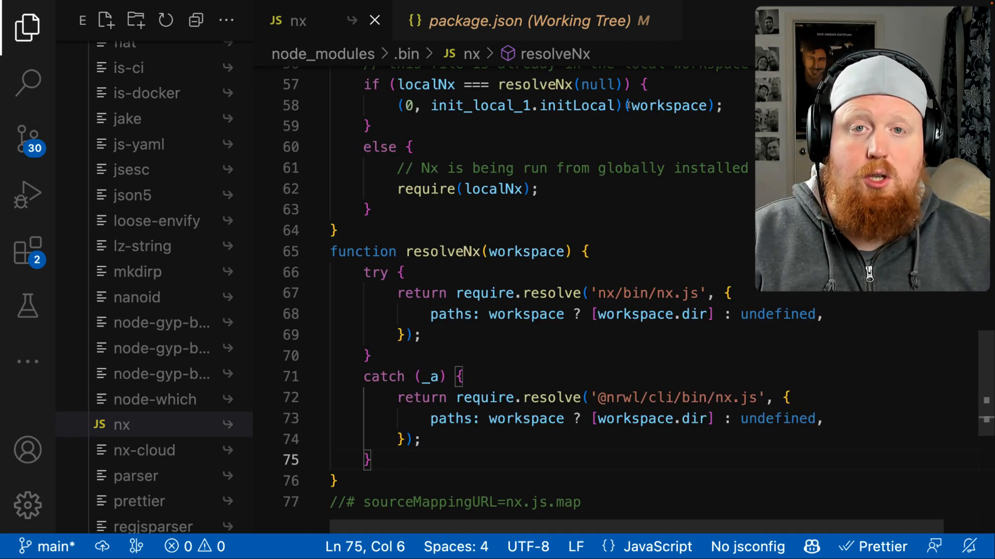
pyautogui.moveTo(660, 138)
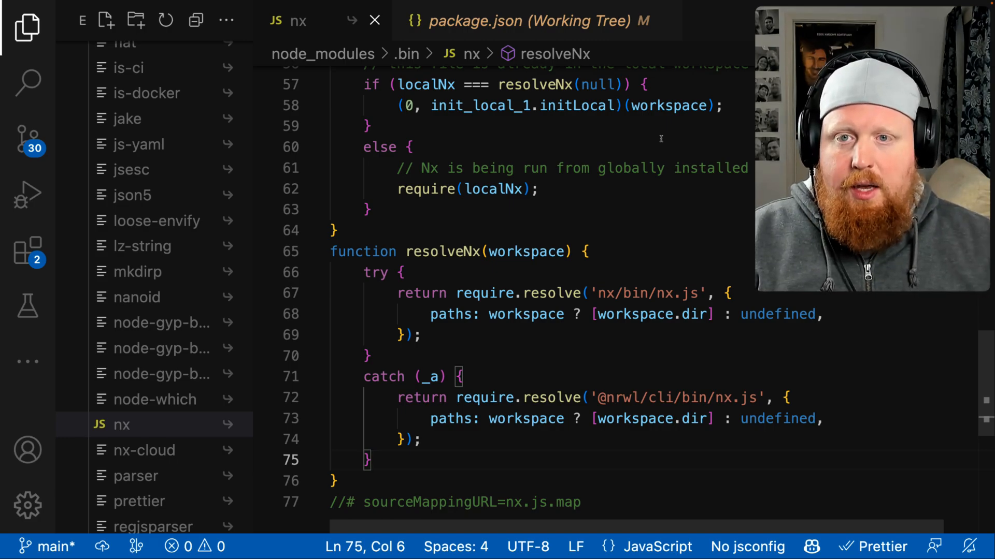
# - Switch back to the package.json working-tree diff
pyautogui.click(536, 20)
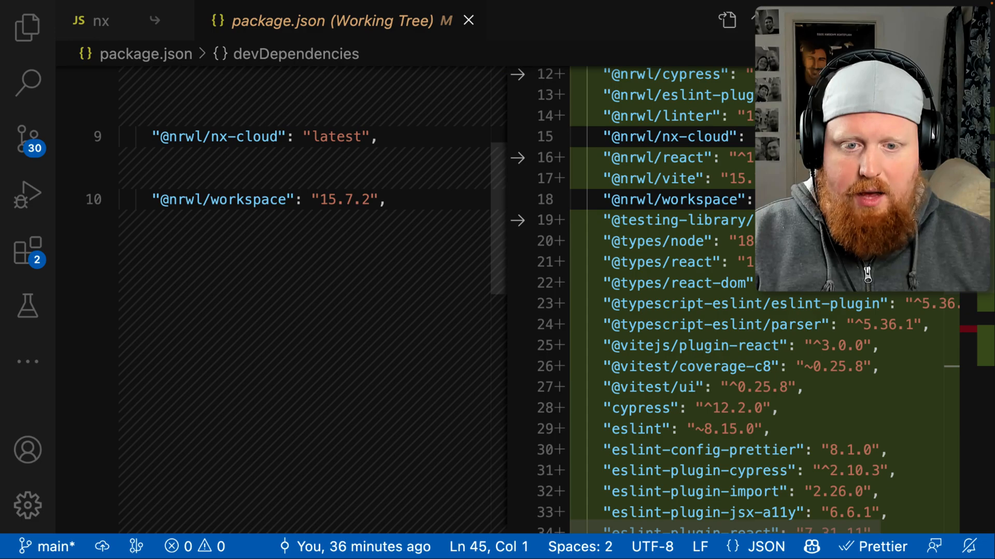
# - Review the react and react-dom dependencies in the package.json diff and show the Explorer file tree
pyautogui.scroll(-3)
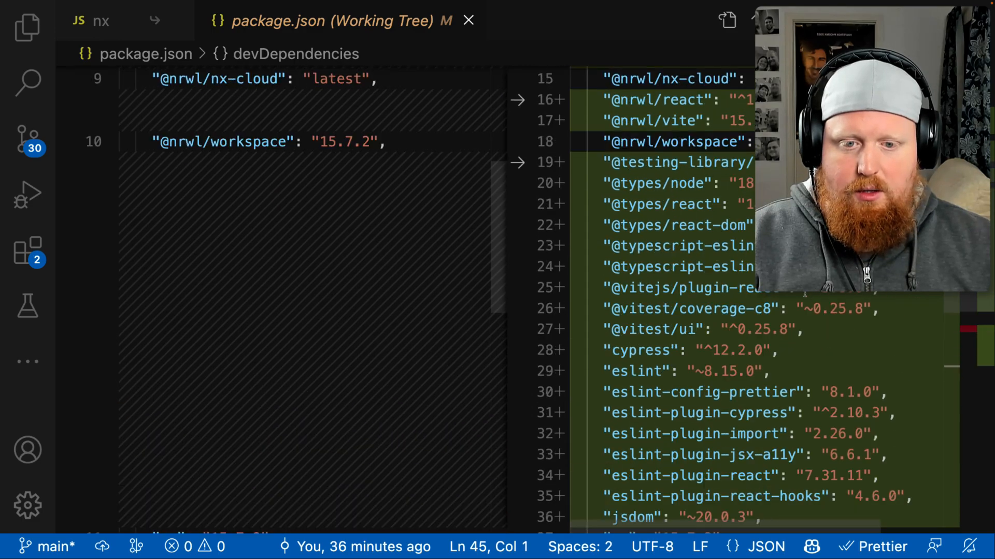
pyautogui.scroll(3)
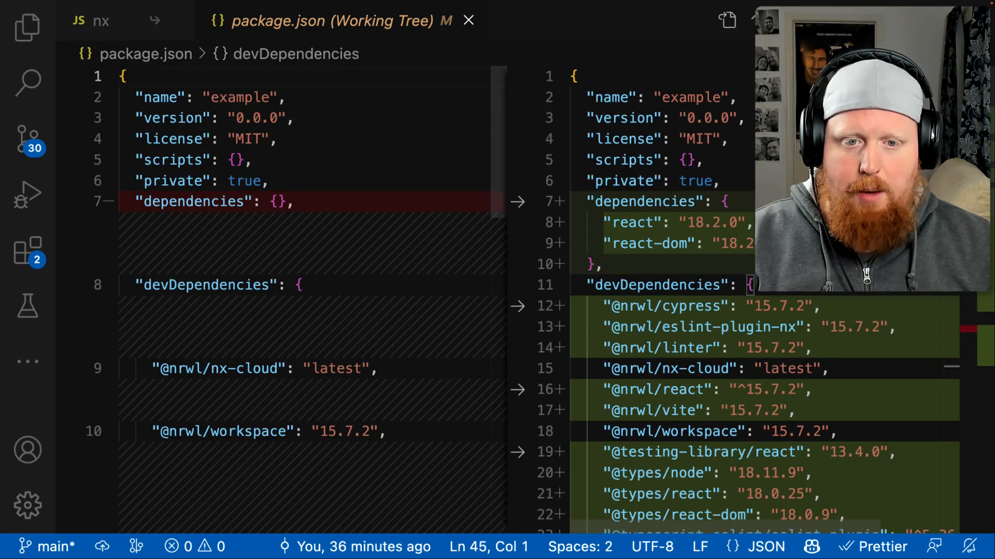
pyautogui.scroll(-3)
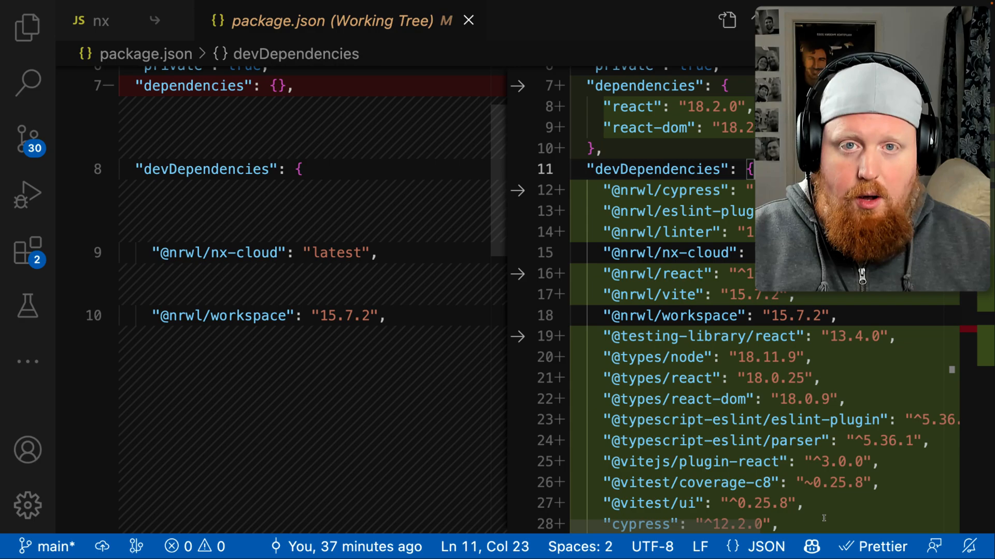
pyautogui.moveTo(526, 360)
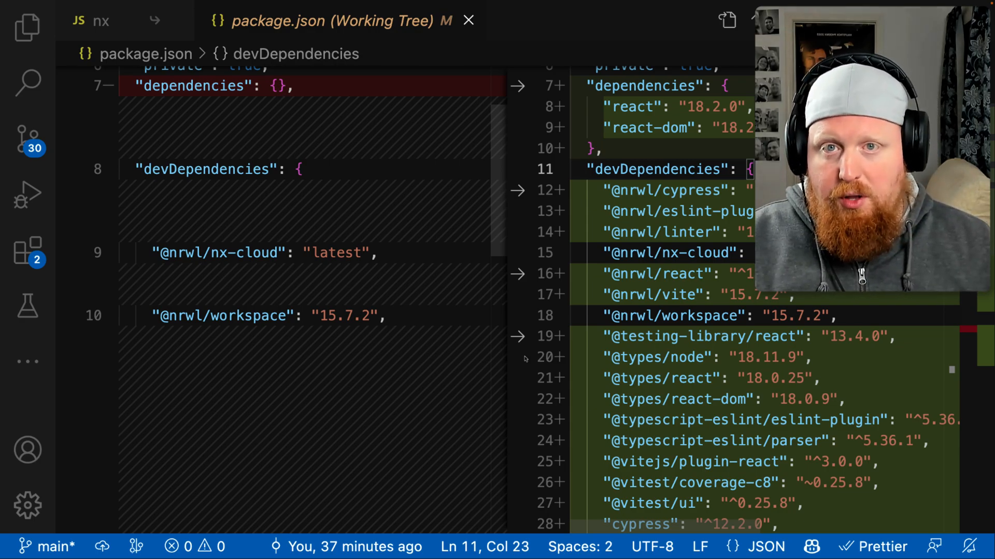
pyautogui.moveTo(27, 83)
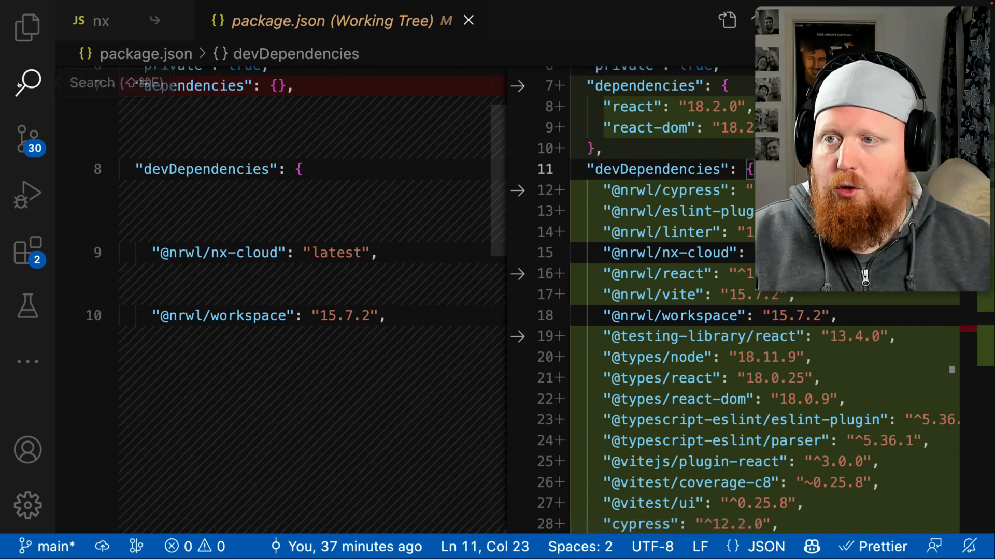
pyautogui.click(27, 27)
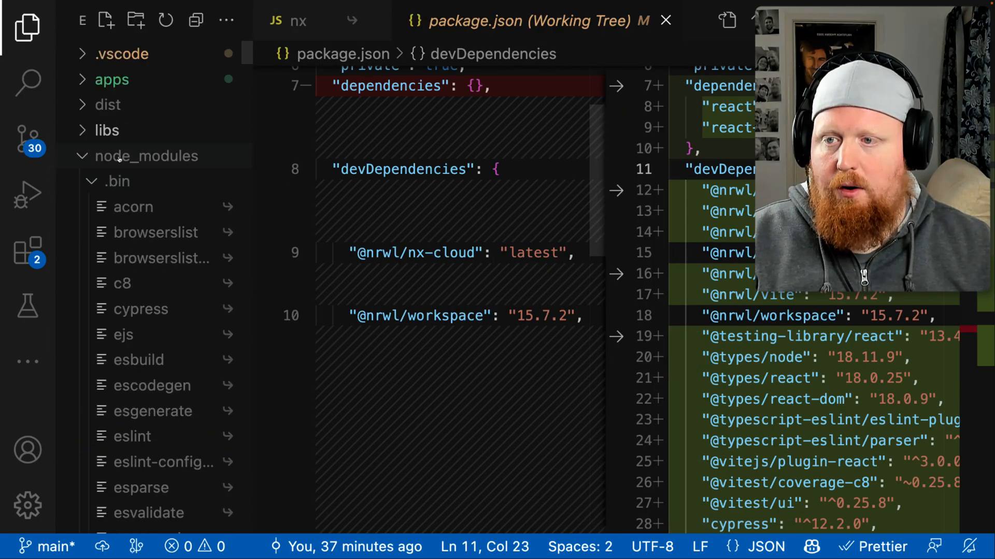
# - Expand node_modules, collapse .bin and reveal the .cache/nx folder with its hashed entries
pyautogui.click(146, 156)
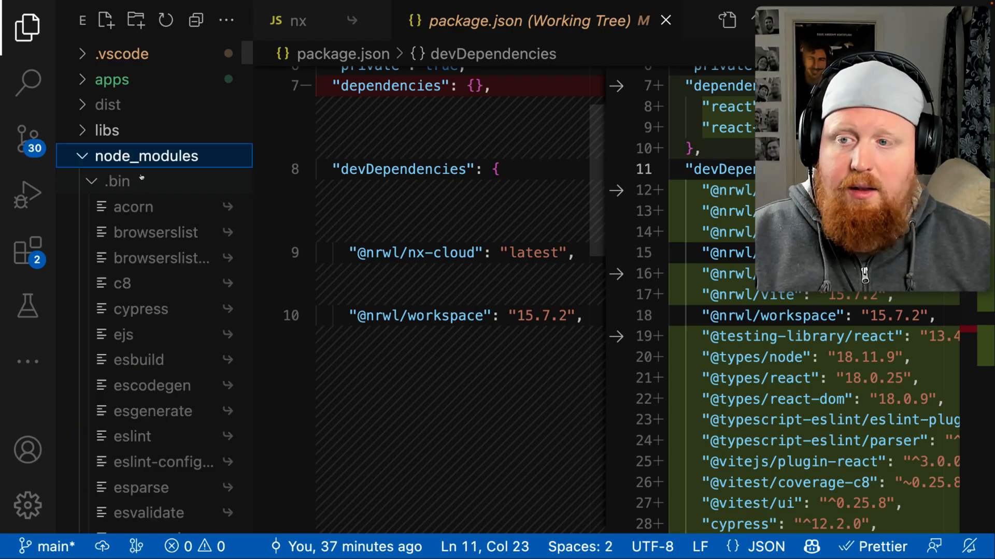
pyautogui.click(117, 180)
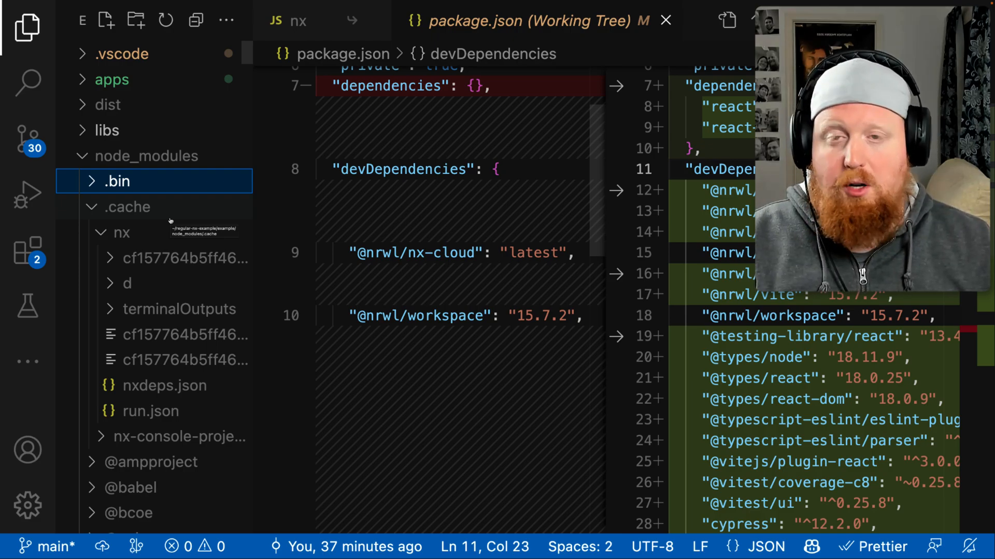
pyautogui.moveTo(185, 284)
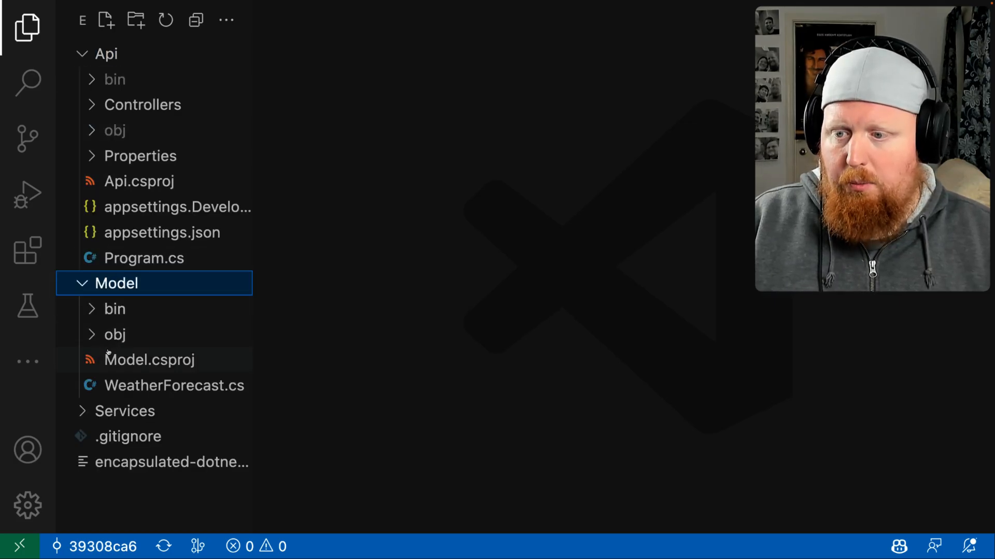
# - Expand the Services project folder alongside Api and Model in the .NET repo
pyautogui.click(124, 412)
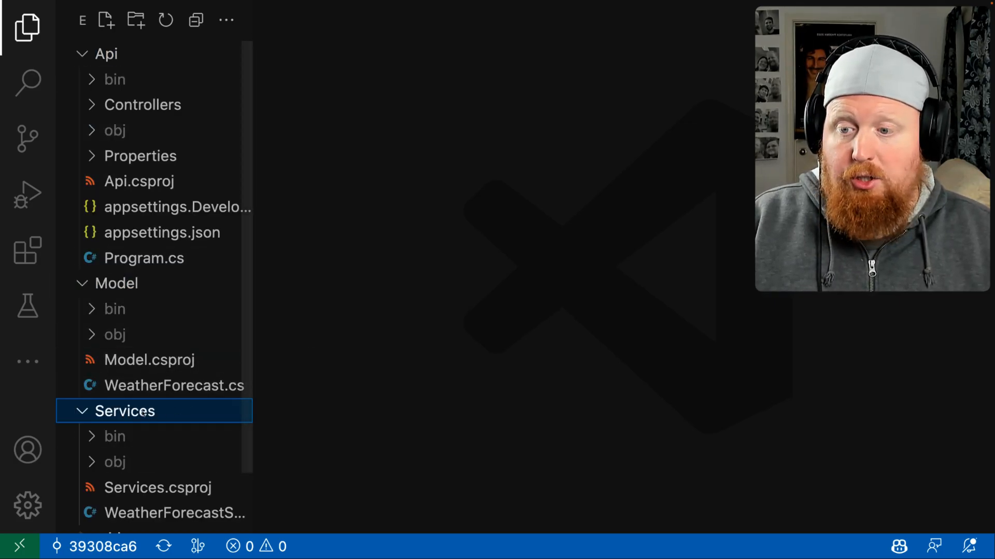
pyautogui.moveTo(498, 197)
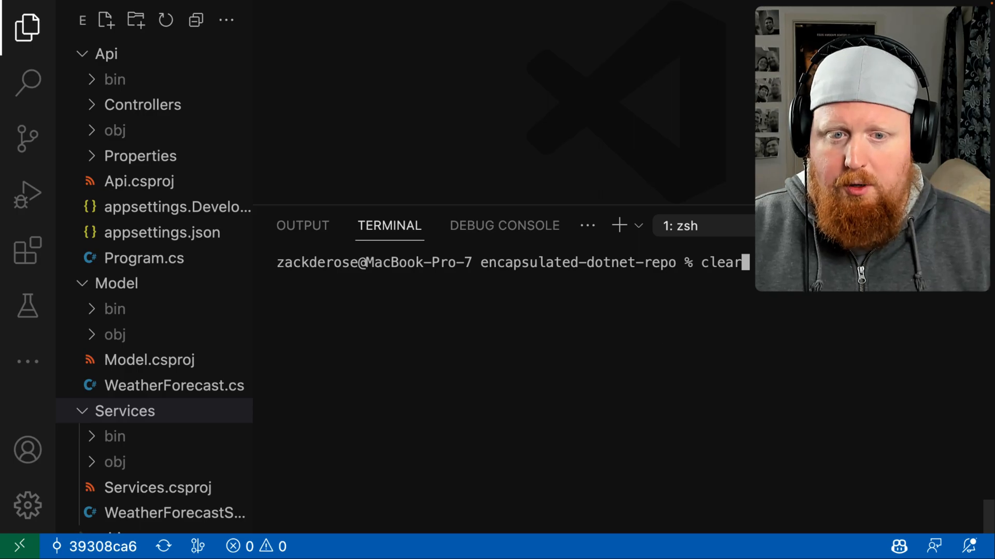
# - Run dotnet watch --project=Api in the terminal to serve the Api with its Swagger page
pyautogui.write('dotnet watch --project=Api')
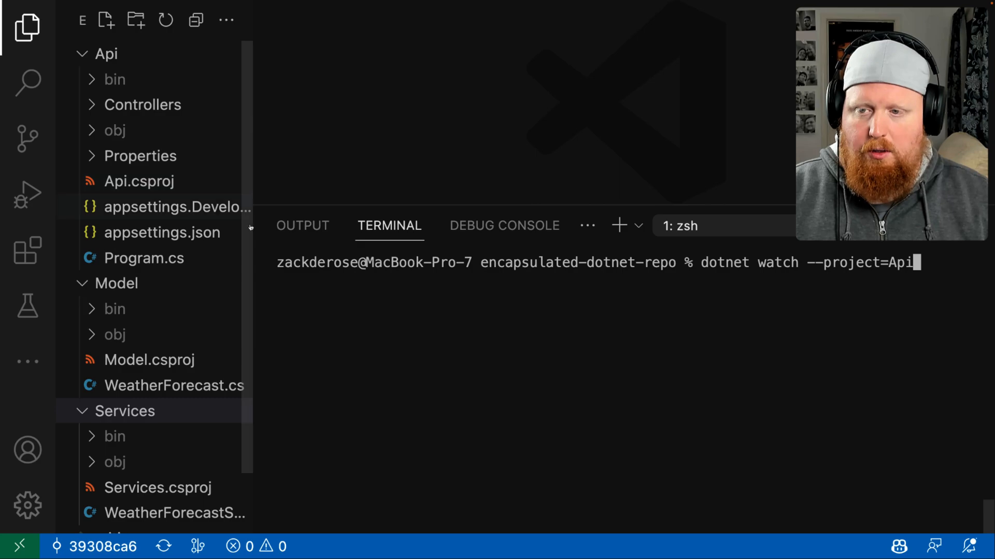
pyautogui.press('Return')
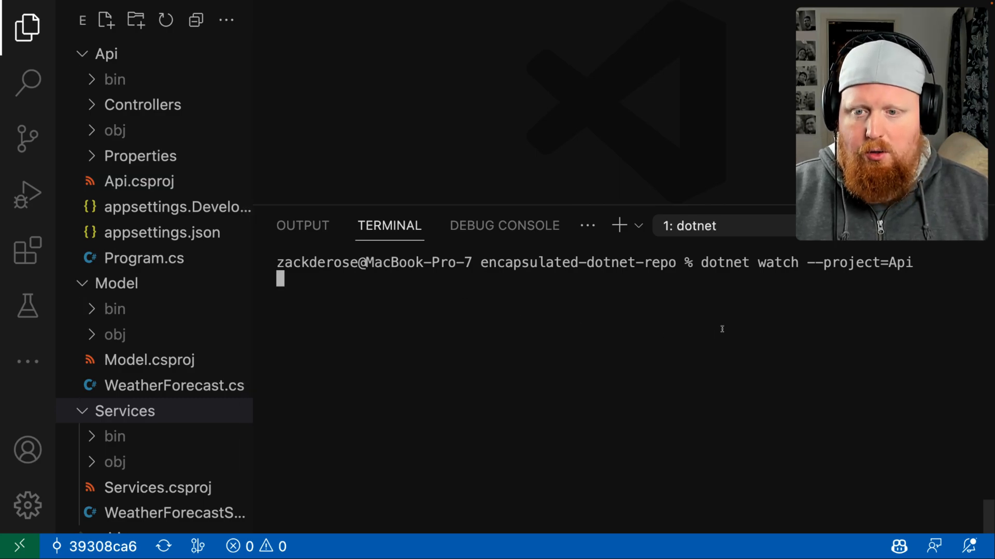
pyautogui.press('Return')
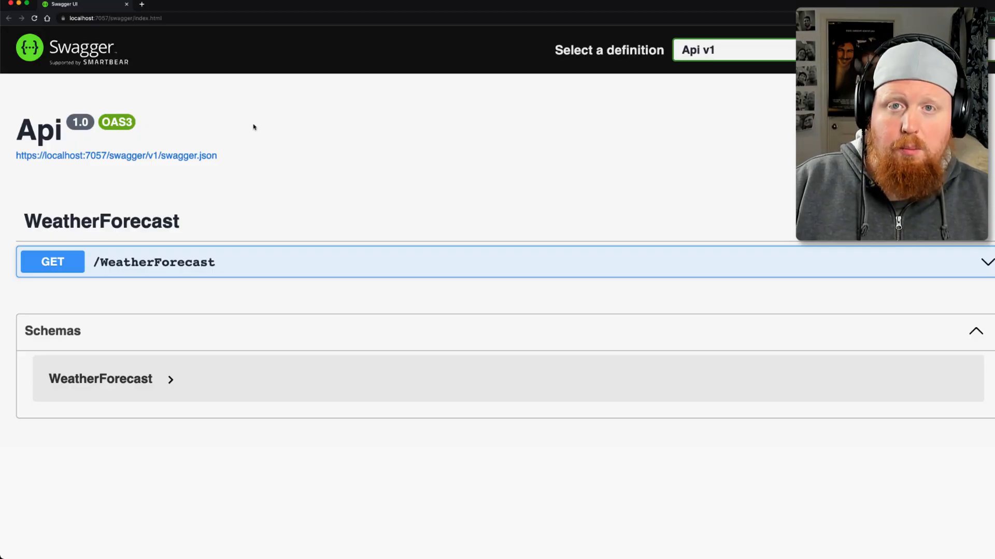
pyautogui.moveTo(107, 61)
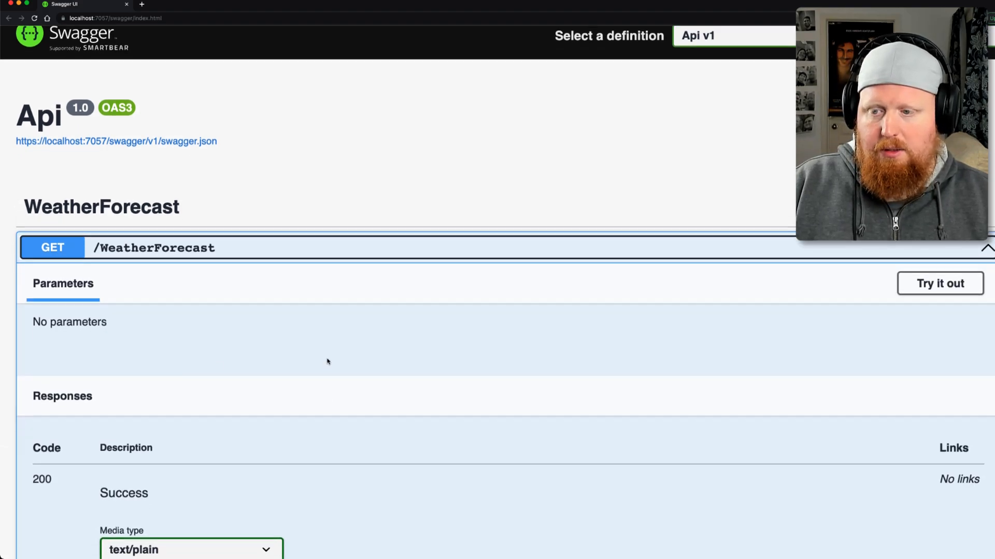
# - Scroll through the GET /WeatherForecast details showing no parameters and a 200 response
pyautogui.scroll(-3)
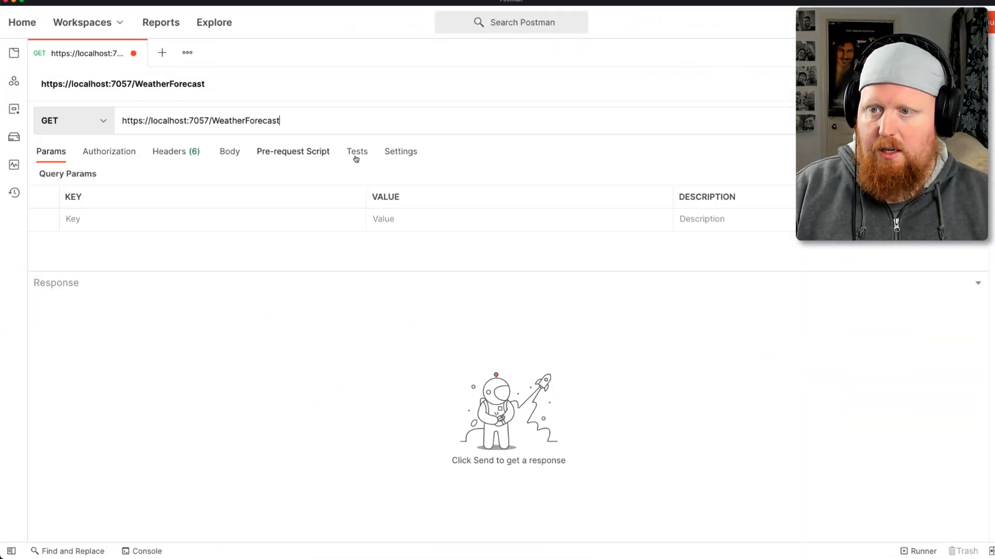
pyautogui.doubleClick(247, 120)
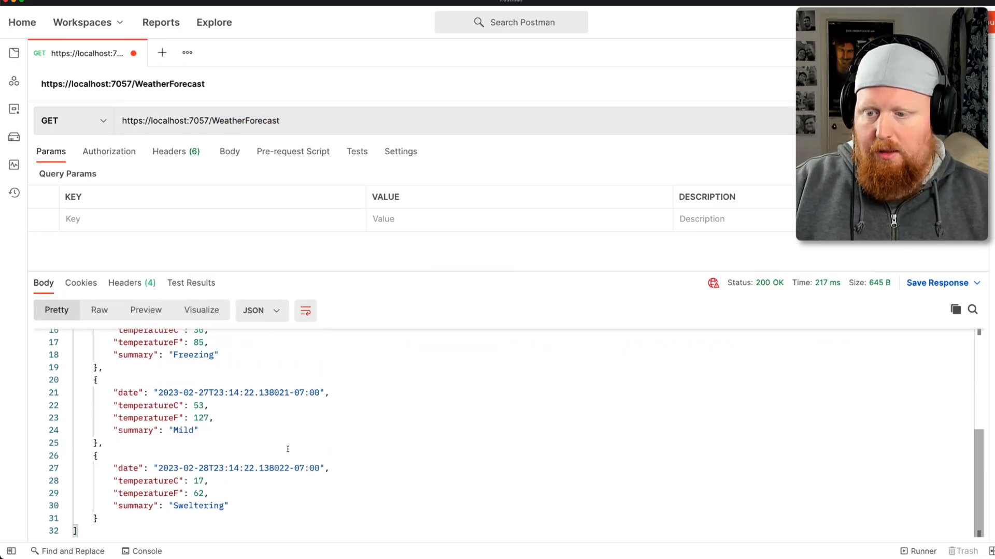
pyautogui.scroll(3)
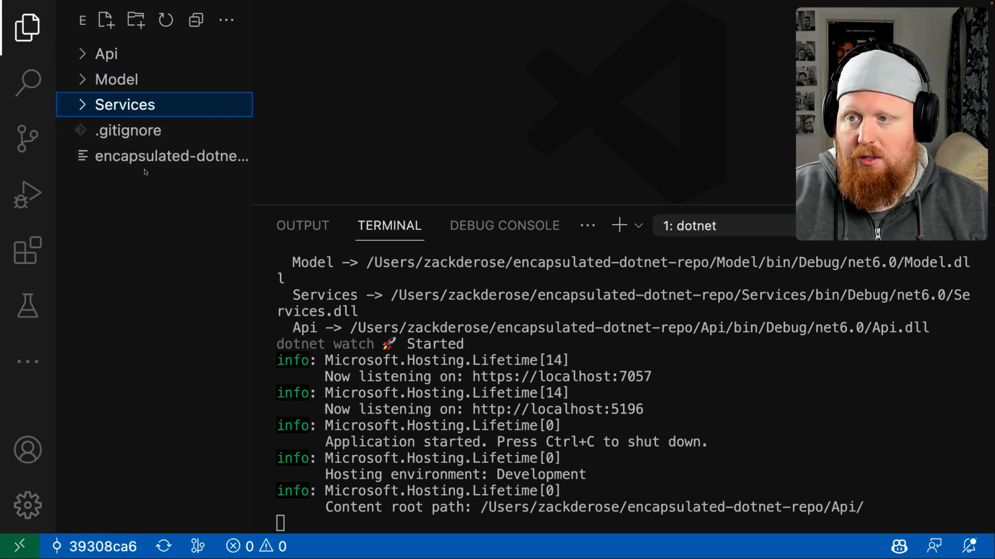
pyautogui.moveTo(125, 105)
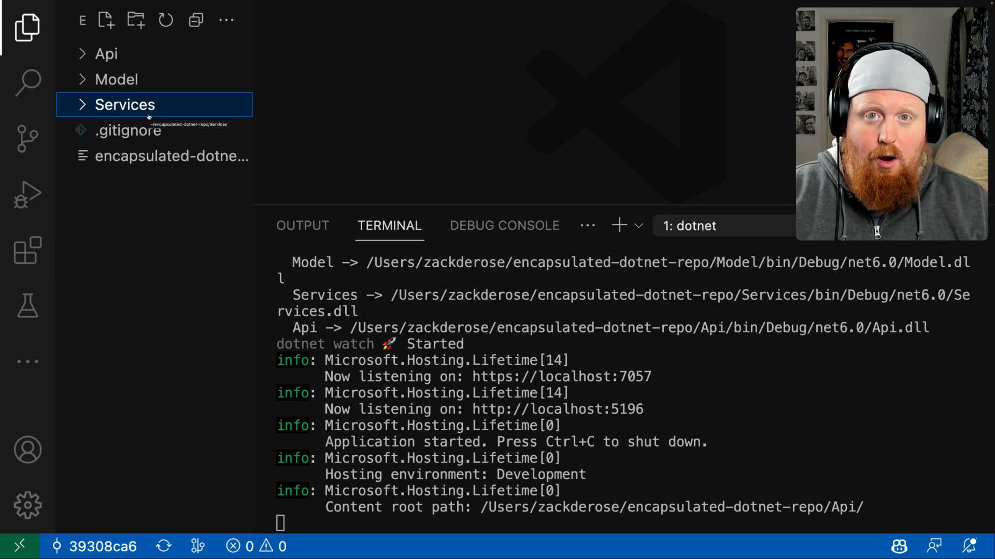
# - Stop the running dotnet watch Api process with Ctrl+C
pyautogui.press('ctrl+c')
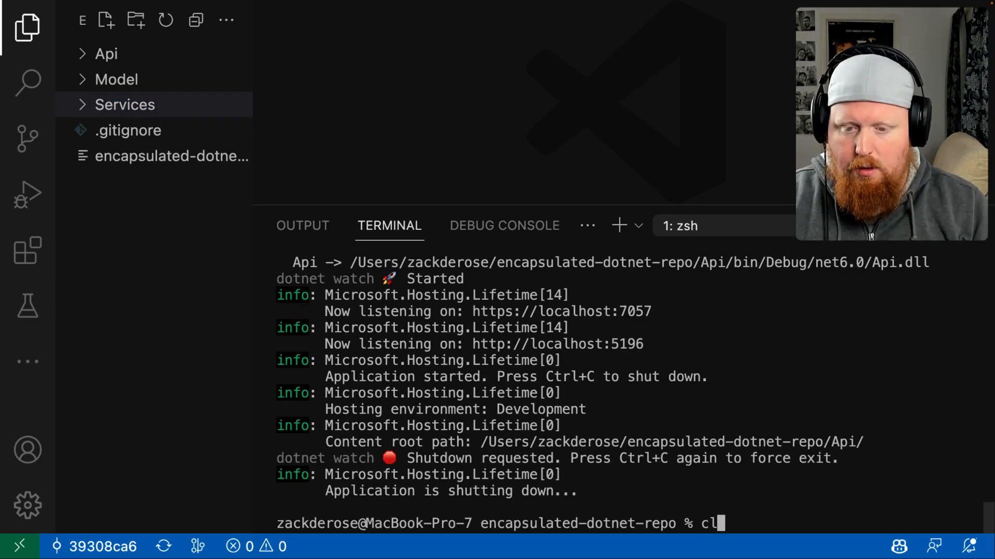
# - Clear the terminal and run npx nx@latest init, reaching the workspace location prompt
pyautogui.press('Return')
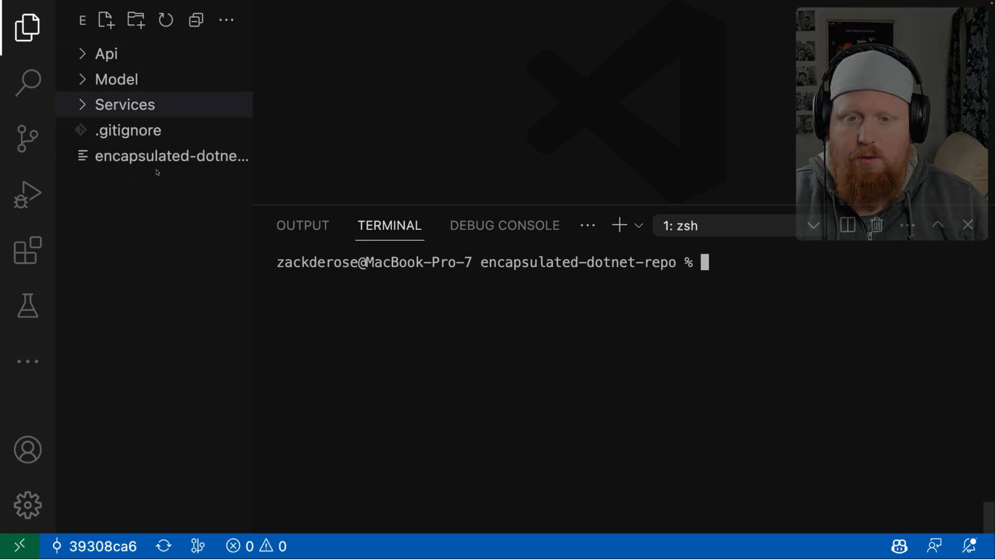
pyautogui.write('npx')
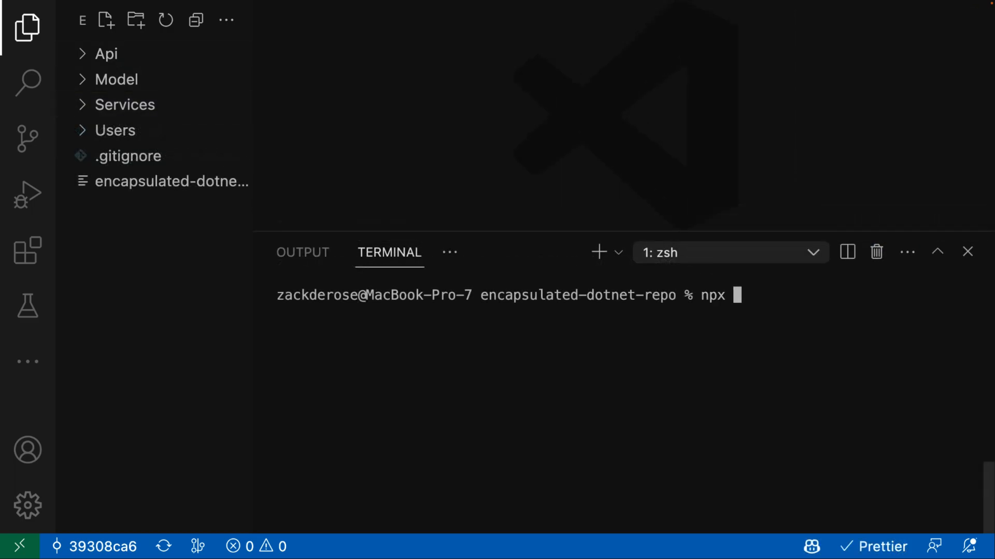
pyautogui.write('nx@latest ini')
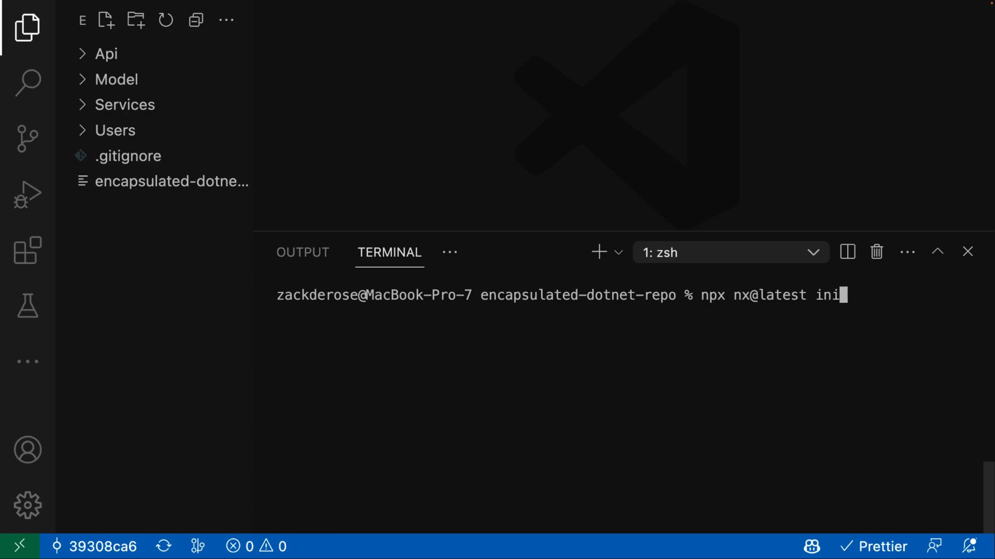
pyautogui.press('Return')
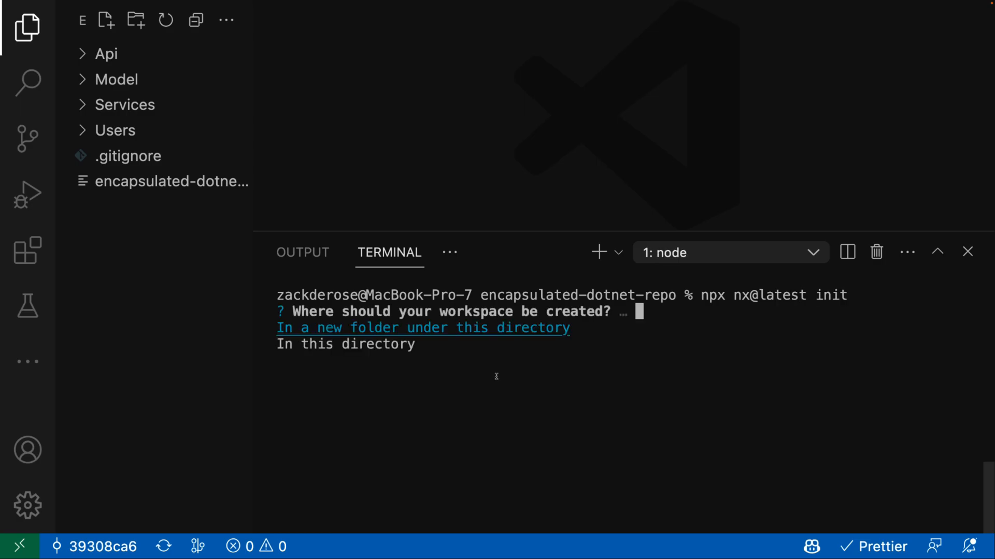
pyautogui.moveTo(467, 311)
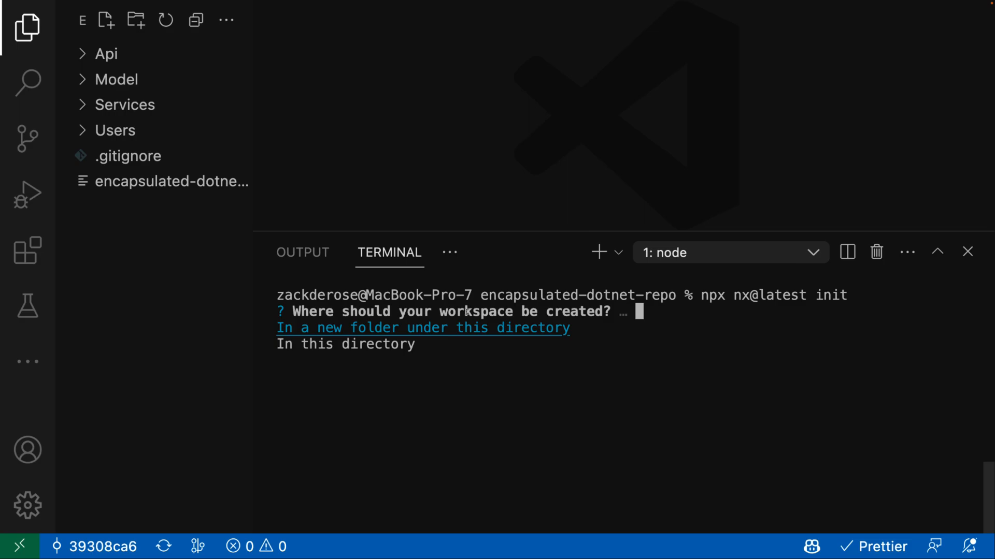
pyautogui.moveTo(480, 332)
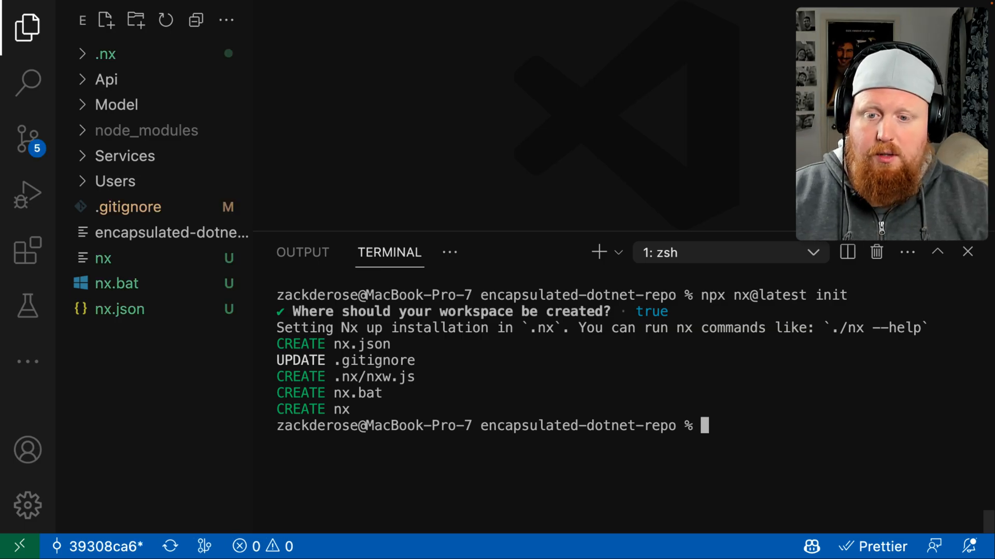
# - View the generated nxw.js wrapper and expand the .nx folder contents
pyautogui.click(374, 377)
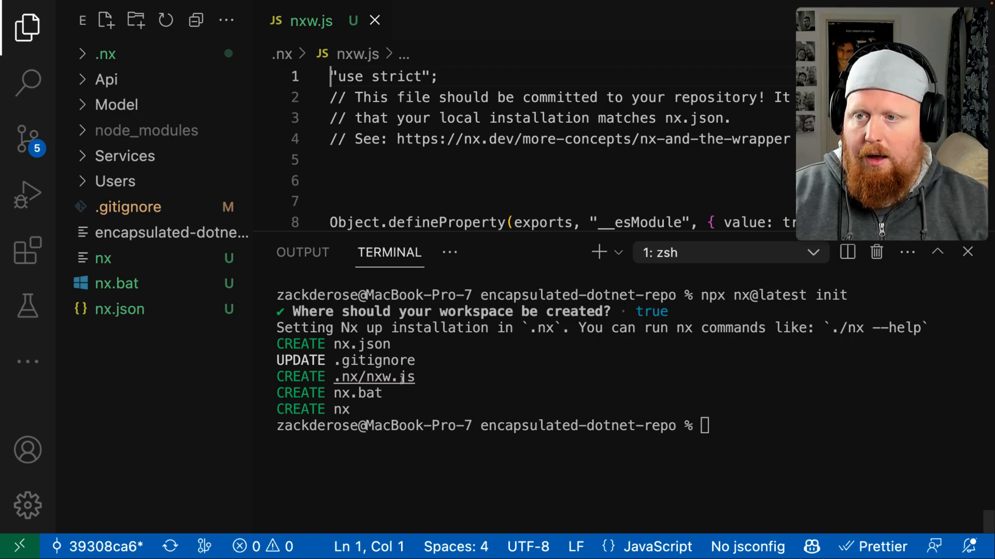
pyautogui.click(106, 54)
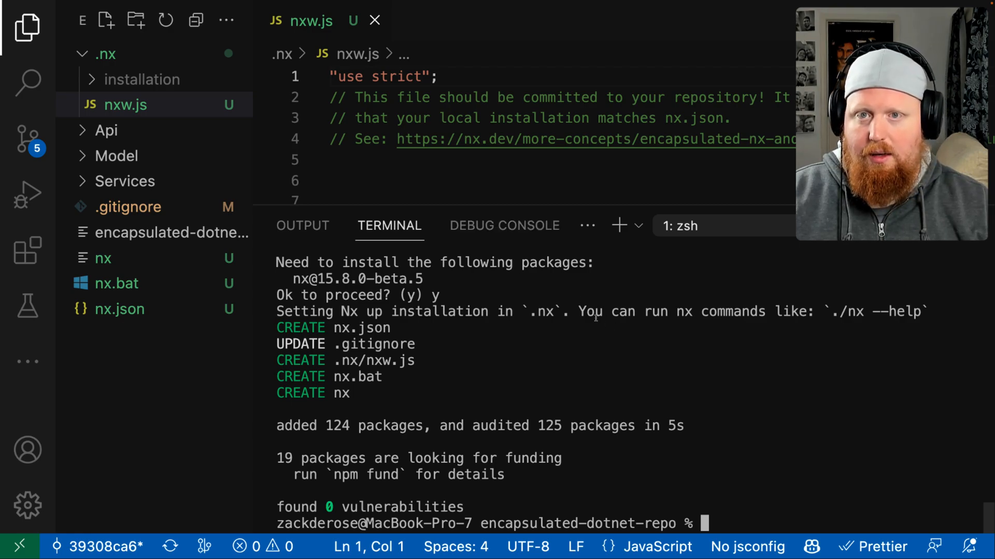
pyautogui.moveTo(198, 287)
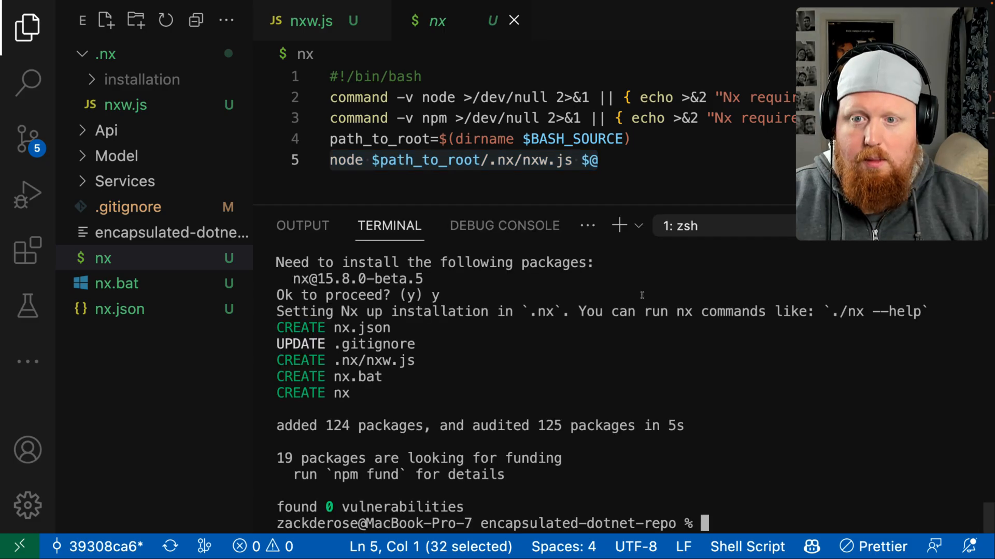
# - Run ./nx list to print the available Nx plugins, then view the nx.bat wrapper
pyautogui.write('.')
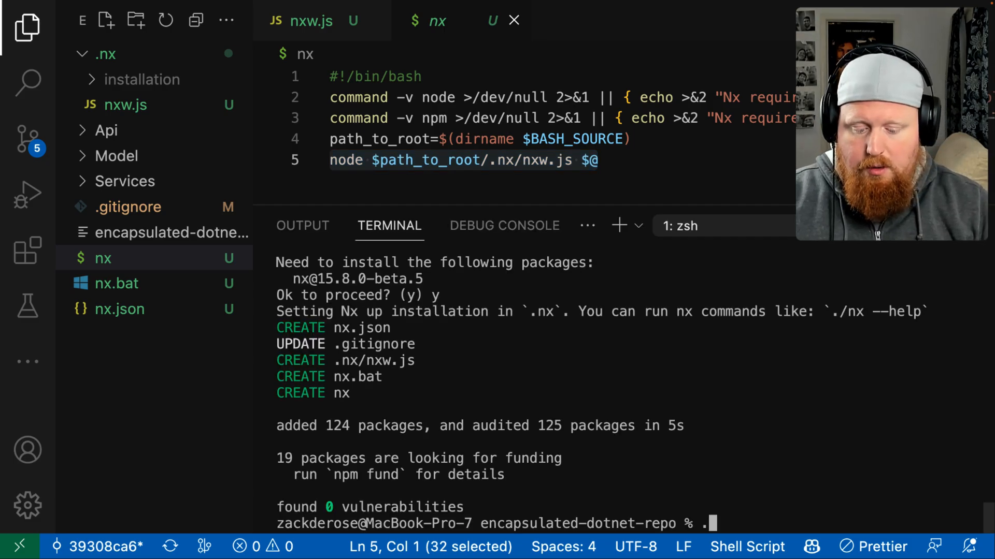
pyautogui.write('./nx list')
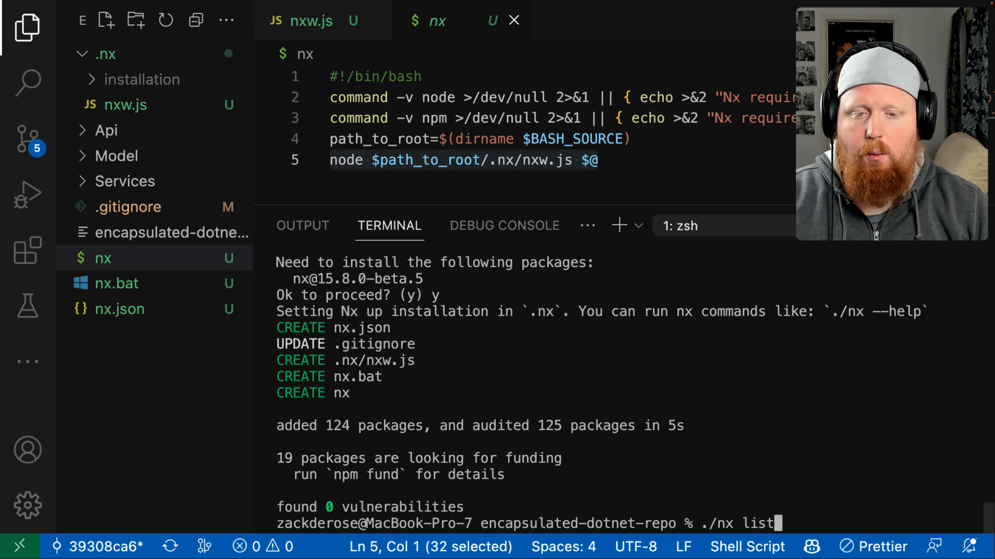
pyautogui.press('Return')
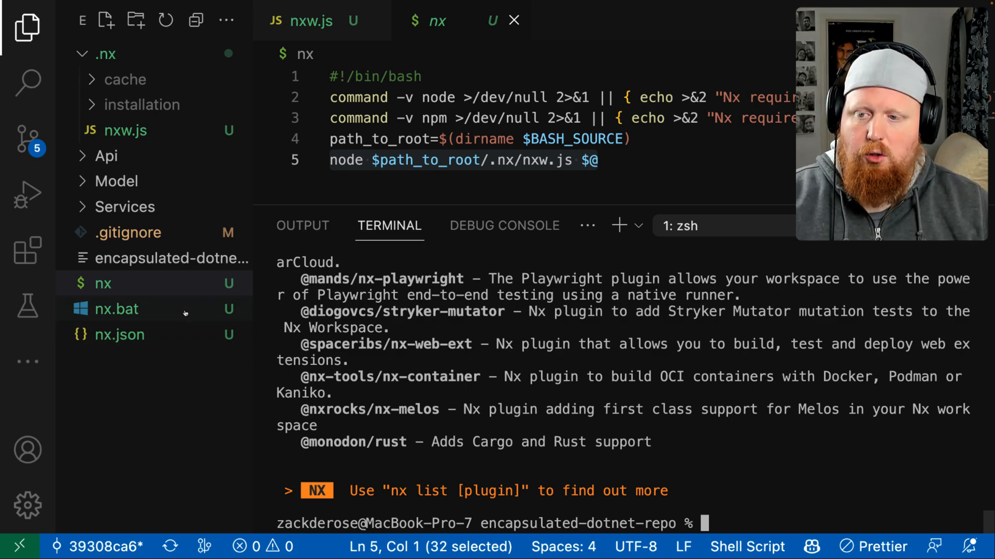
pyautogui.click(117, 310)
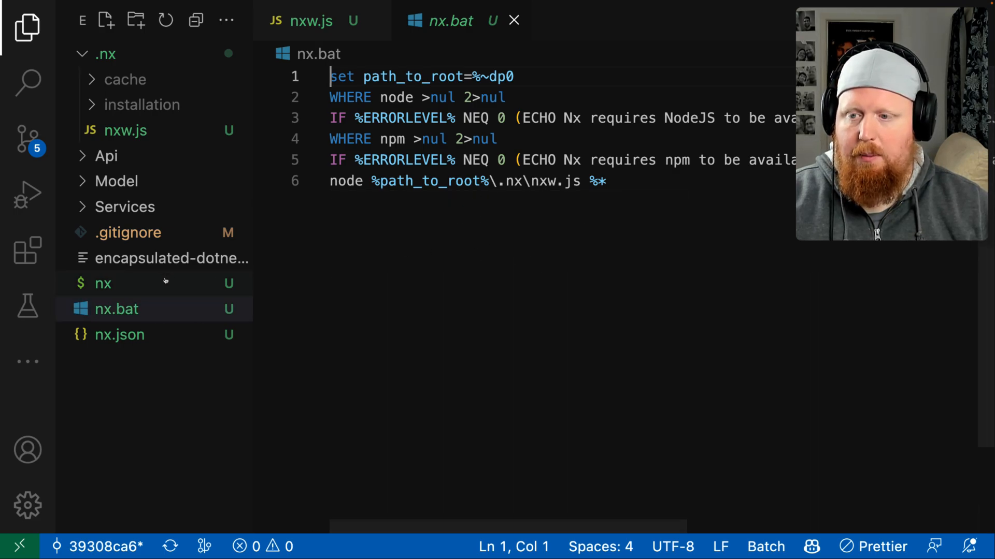
# - Review the nx and nx.bat wrapper scripts, then show nx.json pinning Nx 15.8.0-beta.5
pyautogui.click(102, 283)
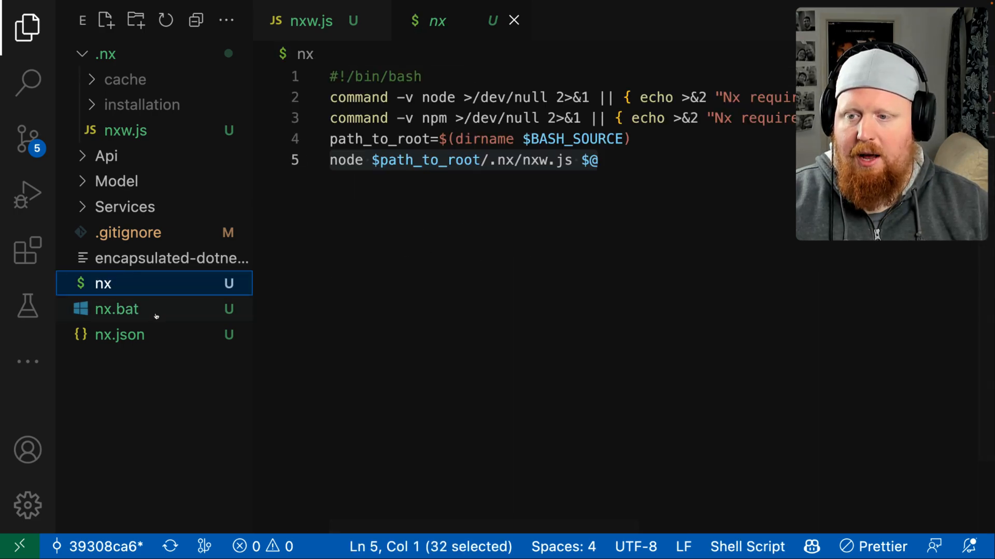
pyautogui.click(117, 309)
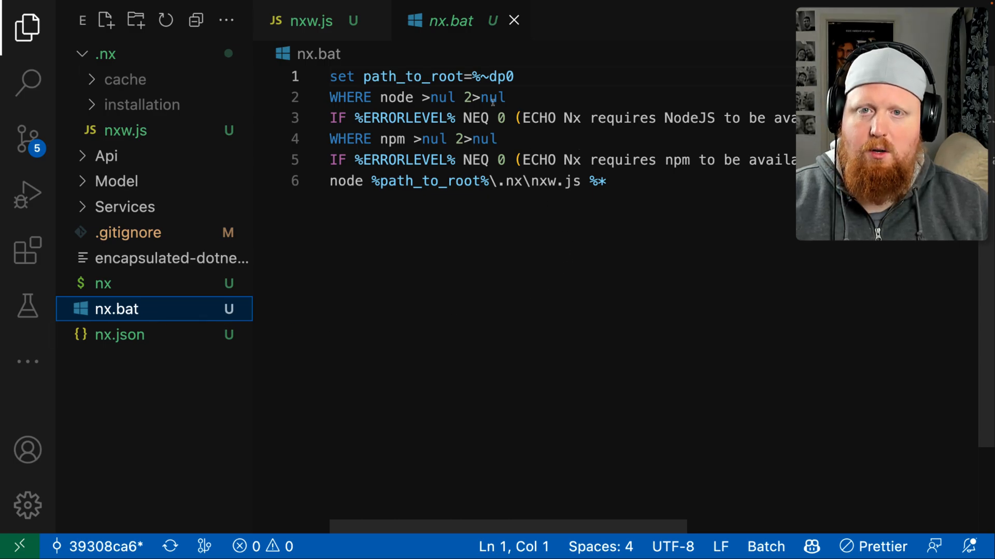
pyautogui.click(587, 283)
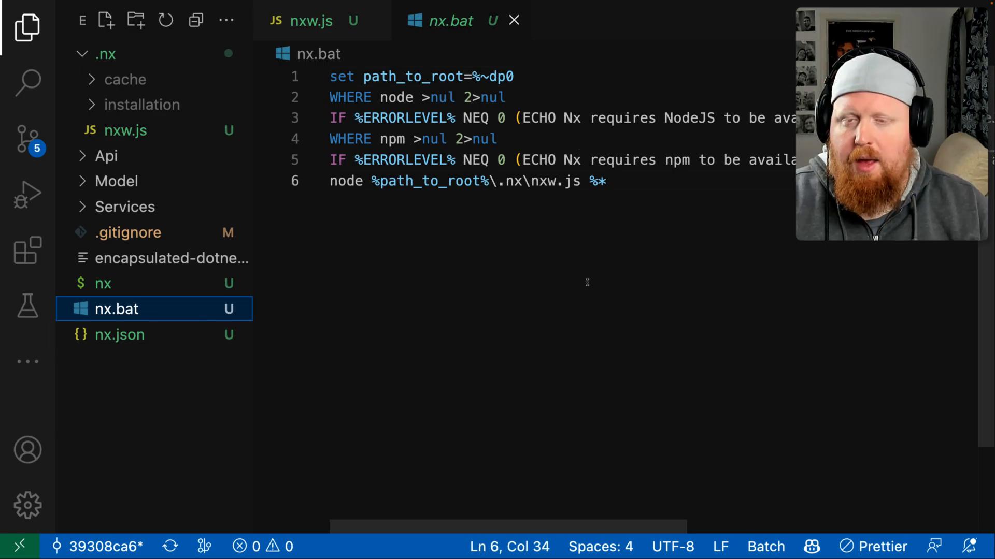
pyautogui.click(119, 335)
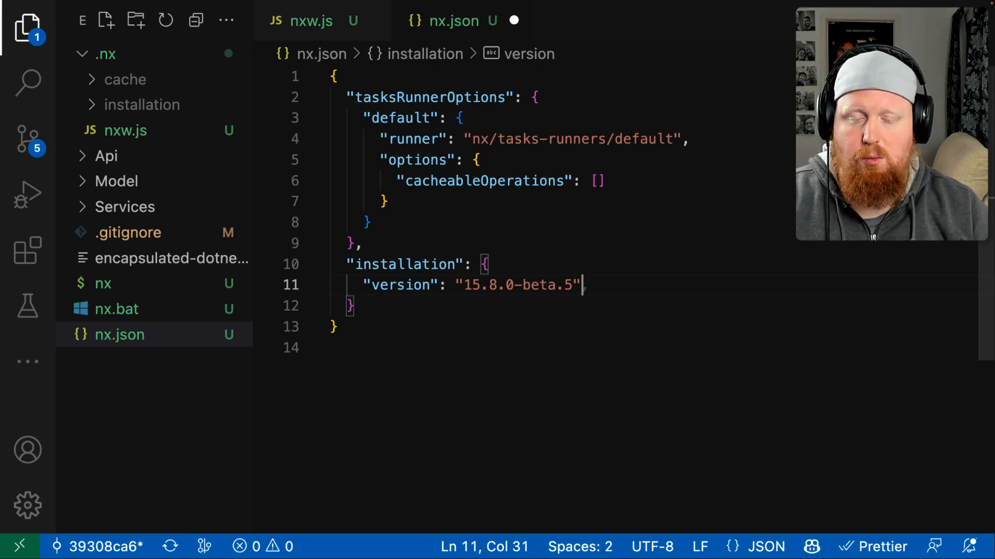
pyautogui.write(',')
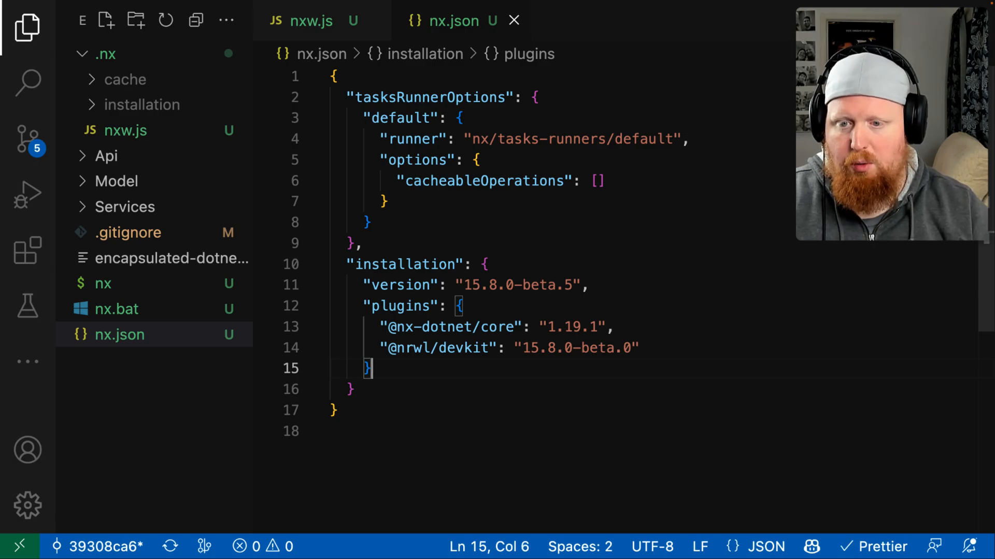
pyautogui.click(418, 264)
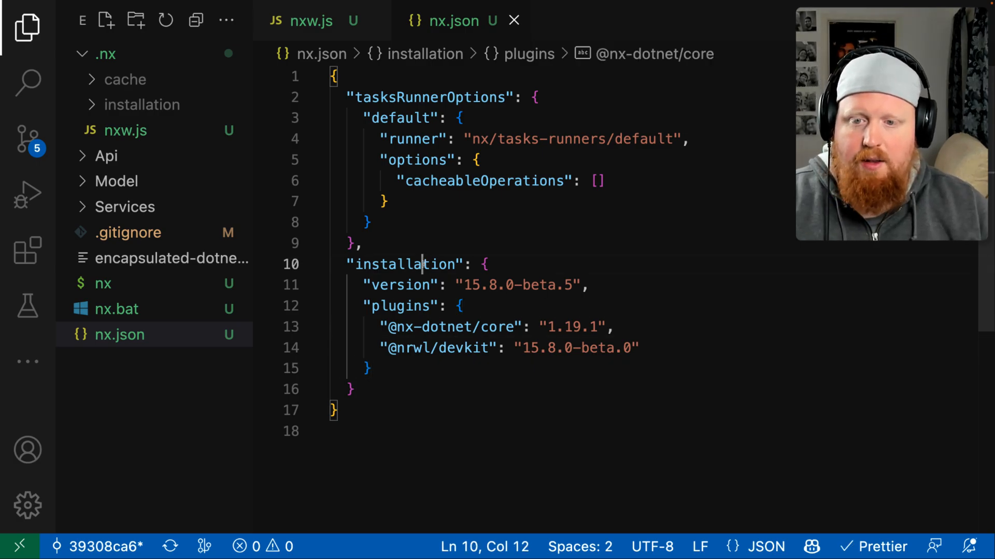
pyautogui.doubleClick(401, 305)
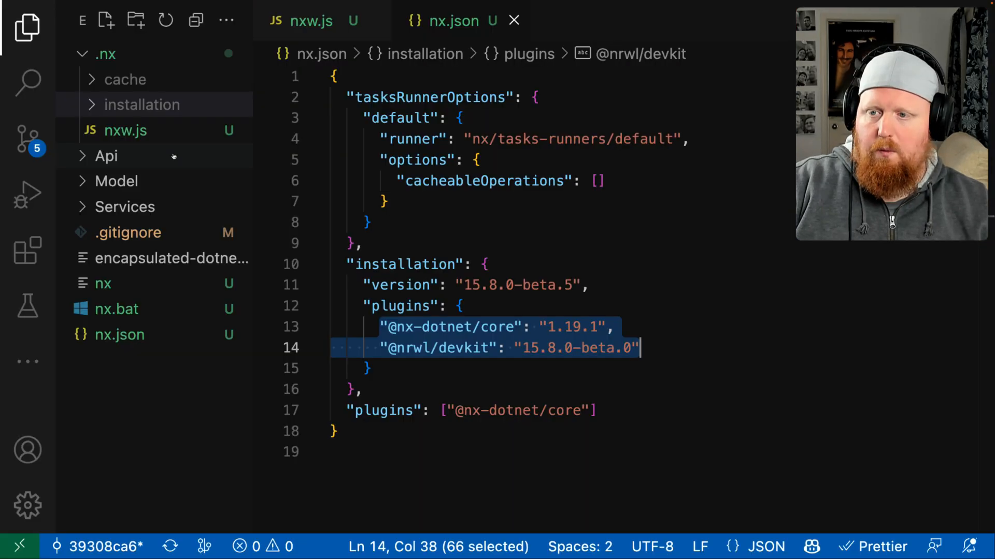
pyautogui.moveTo(105, 156)
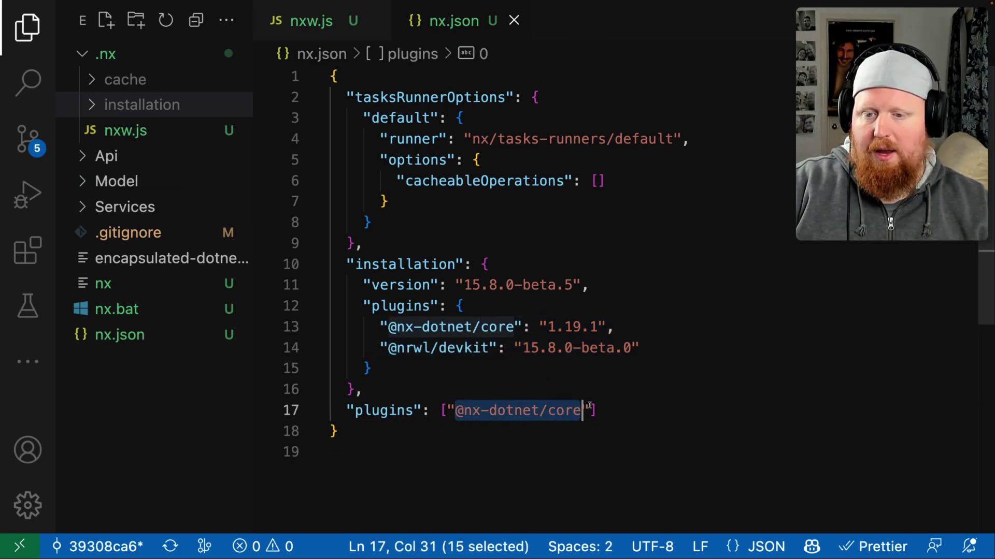
pyautogui.moveTo(557, 377)
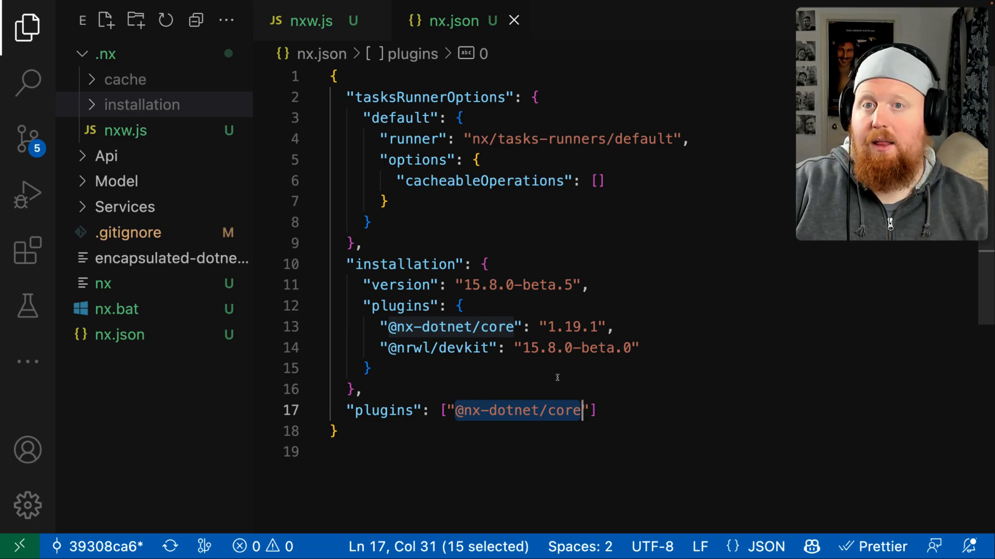
pyautogui.moveTo(549, 377)
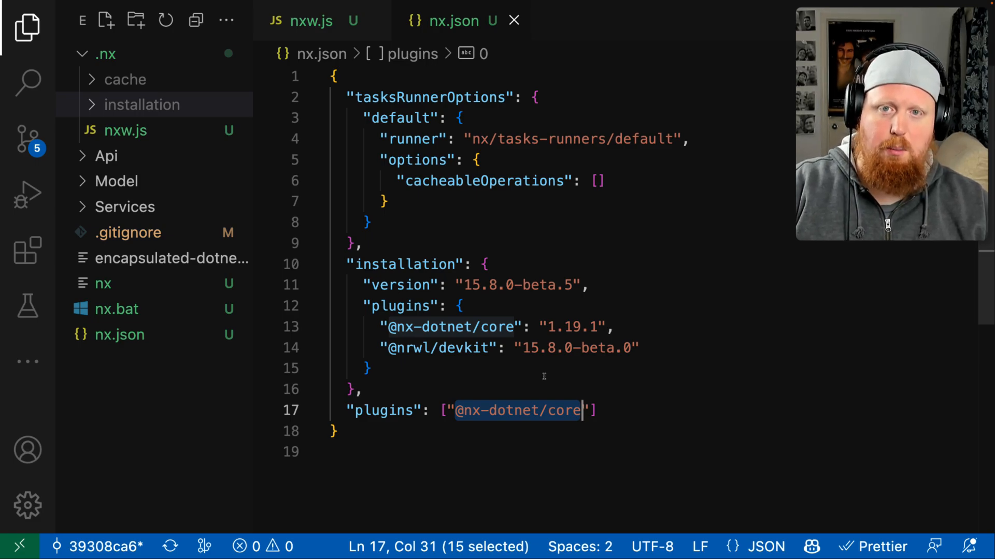
pyautogui.click(355, 451)
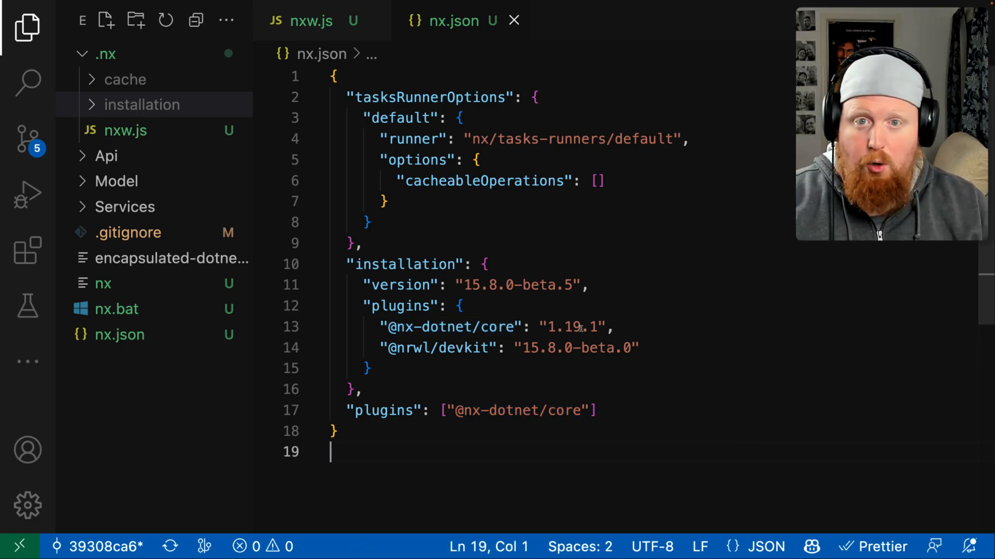
# - Make build cacheable and add targetDefaults so build depends on ^build, then save
pyautogui.click(595, 181)
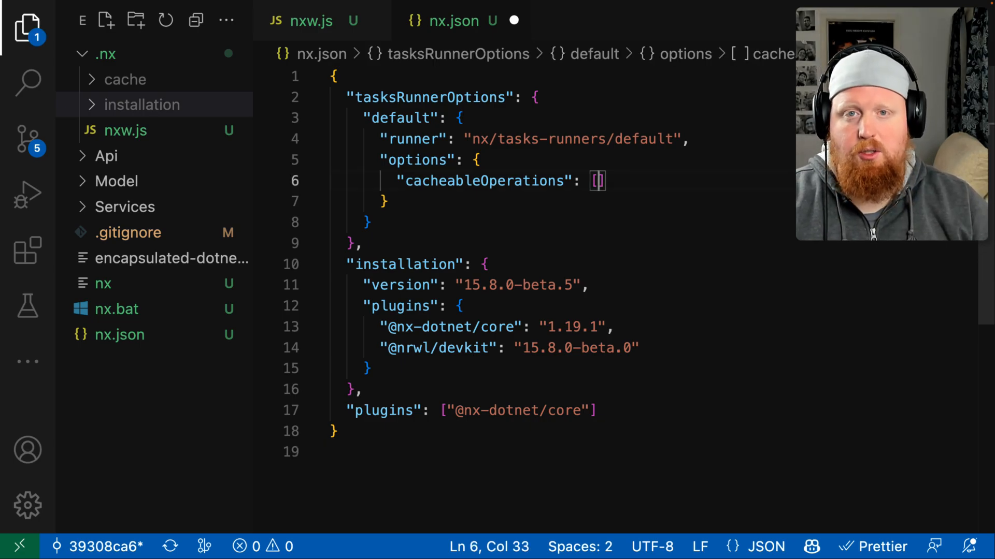
pyautogui.write('"build"')
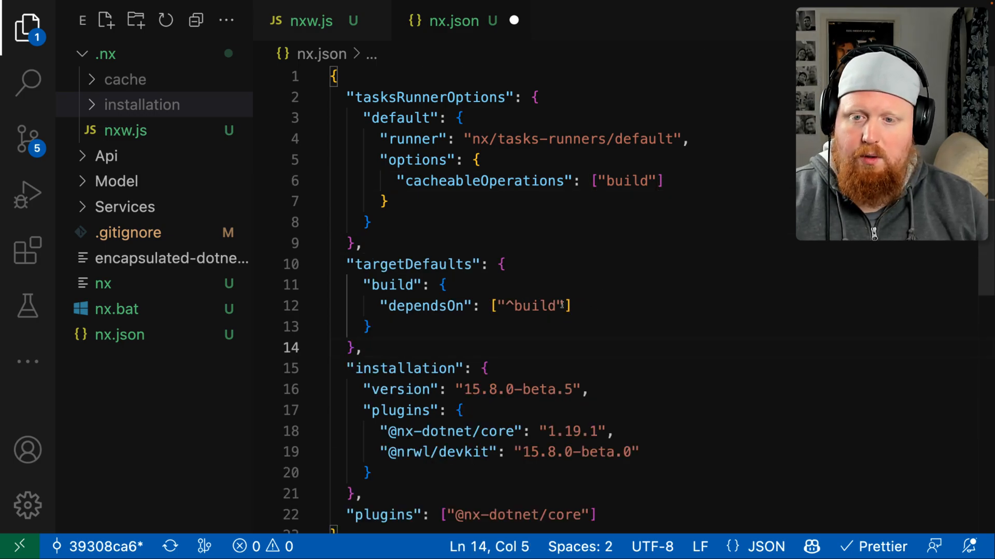
pyautogui.doubleClick(409, 264)
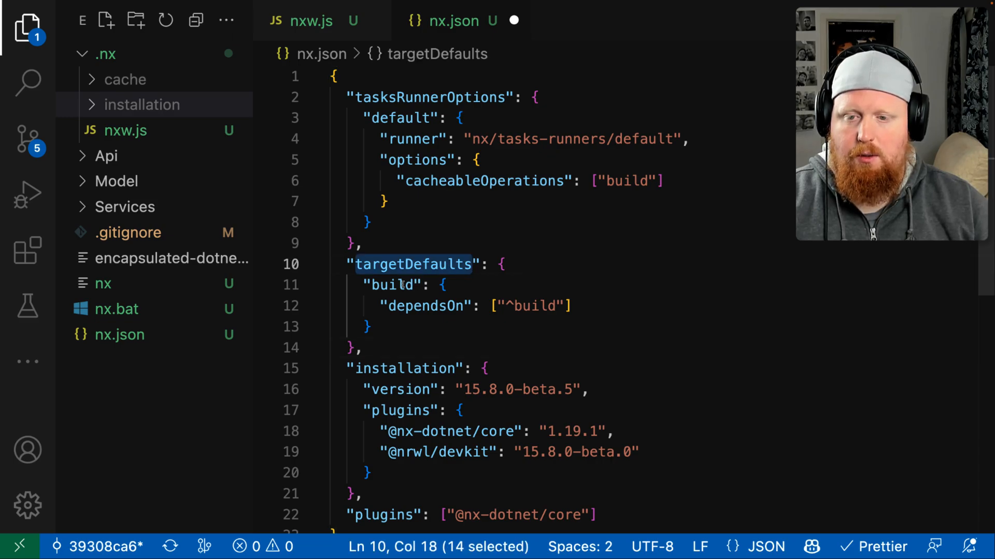
pyautogui.click(531, 306)
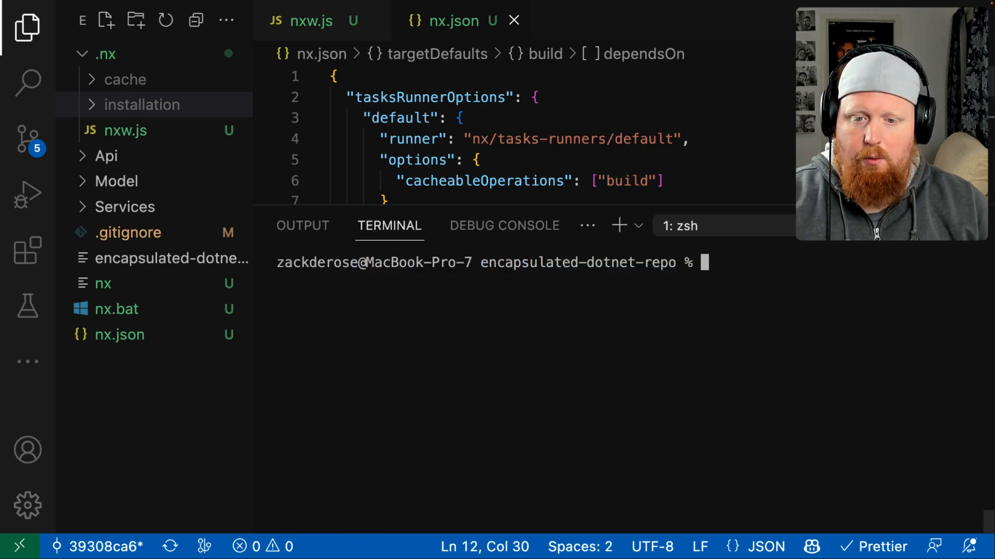
# - Run ./nx build api in the terminal to build the api through the Nx wrapper
pyautogui.write('./nx')
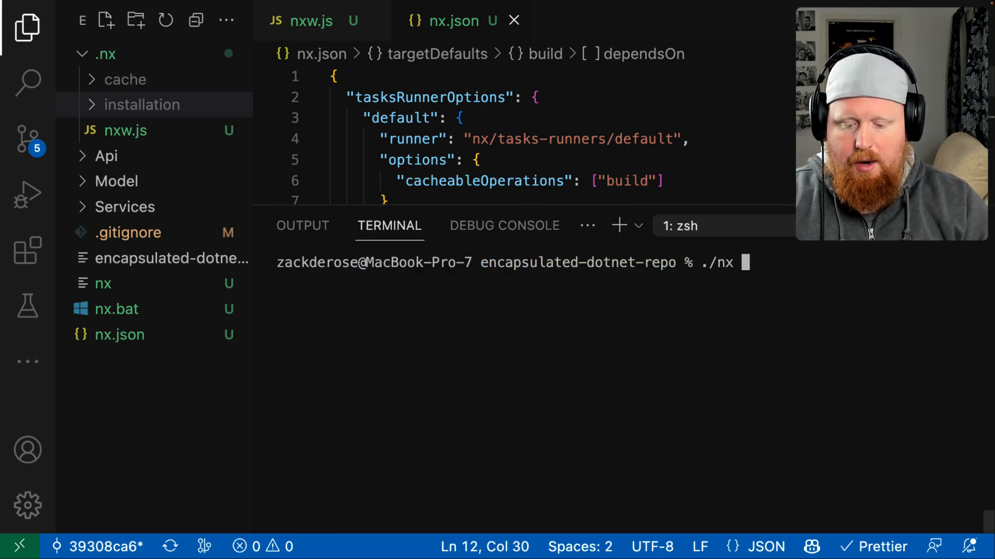
pyautogui.write('build api')
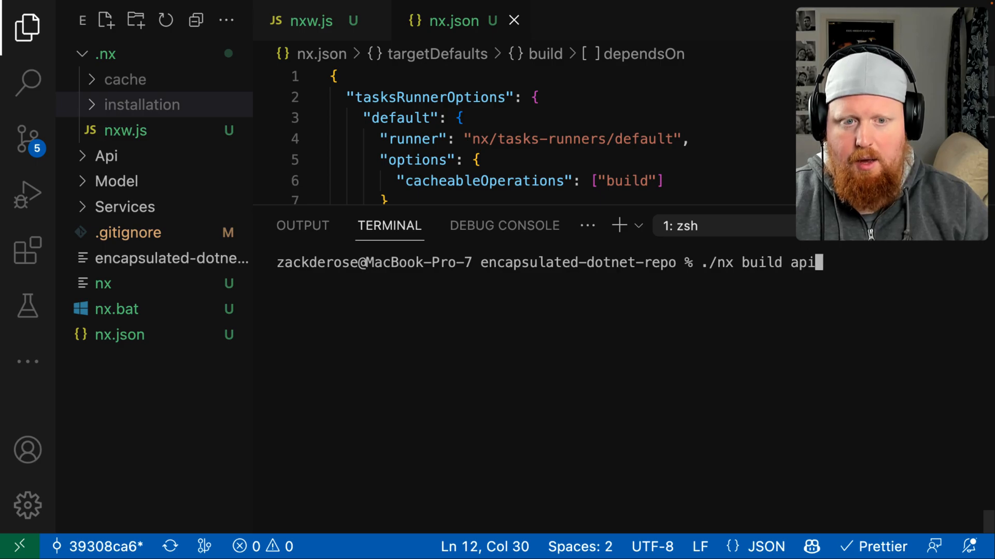
pyautogui.press('Return')
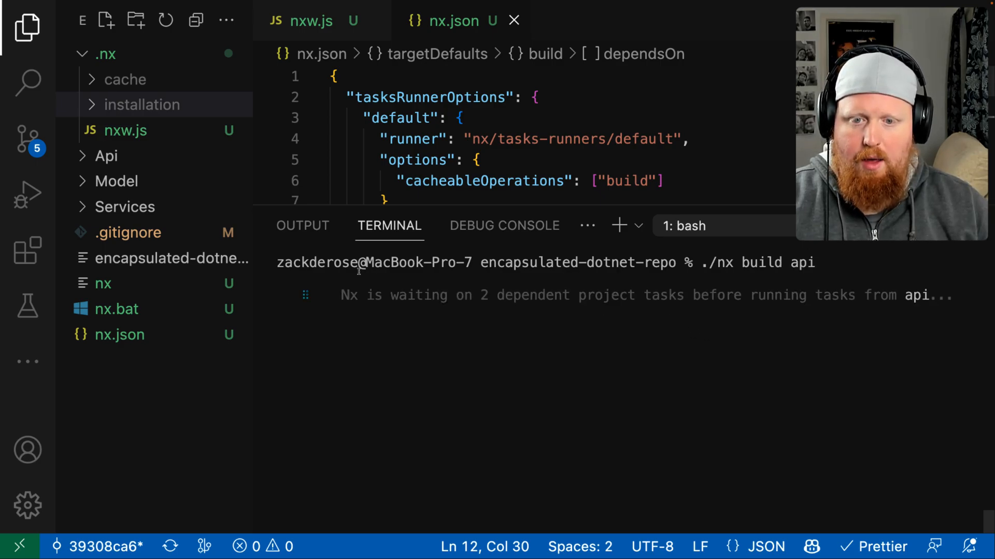